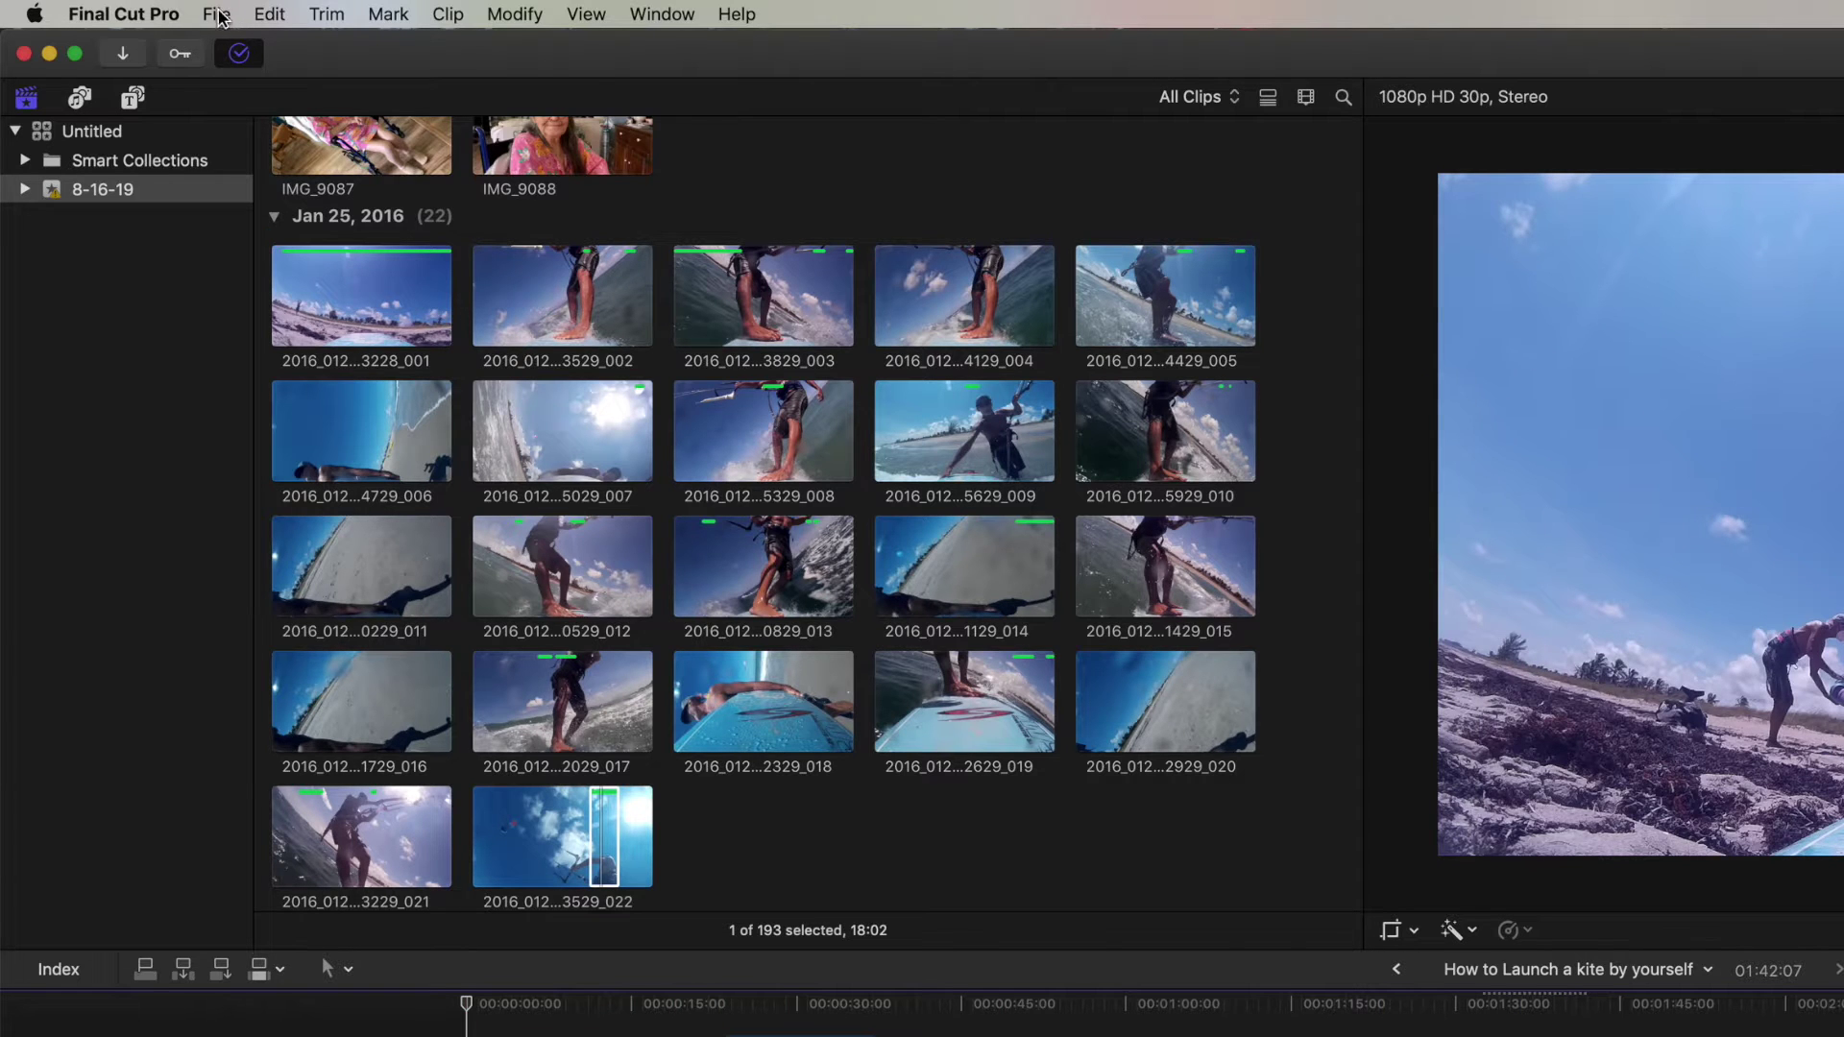
# Show the File menu's Share destinations for the kite-launch project.
pyautogui.click(215, 15)
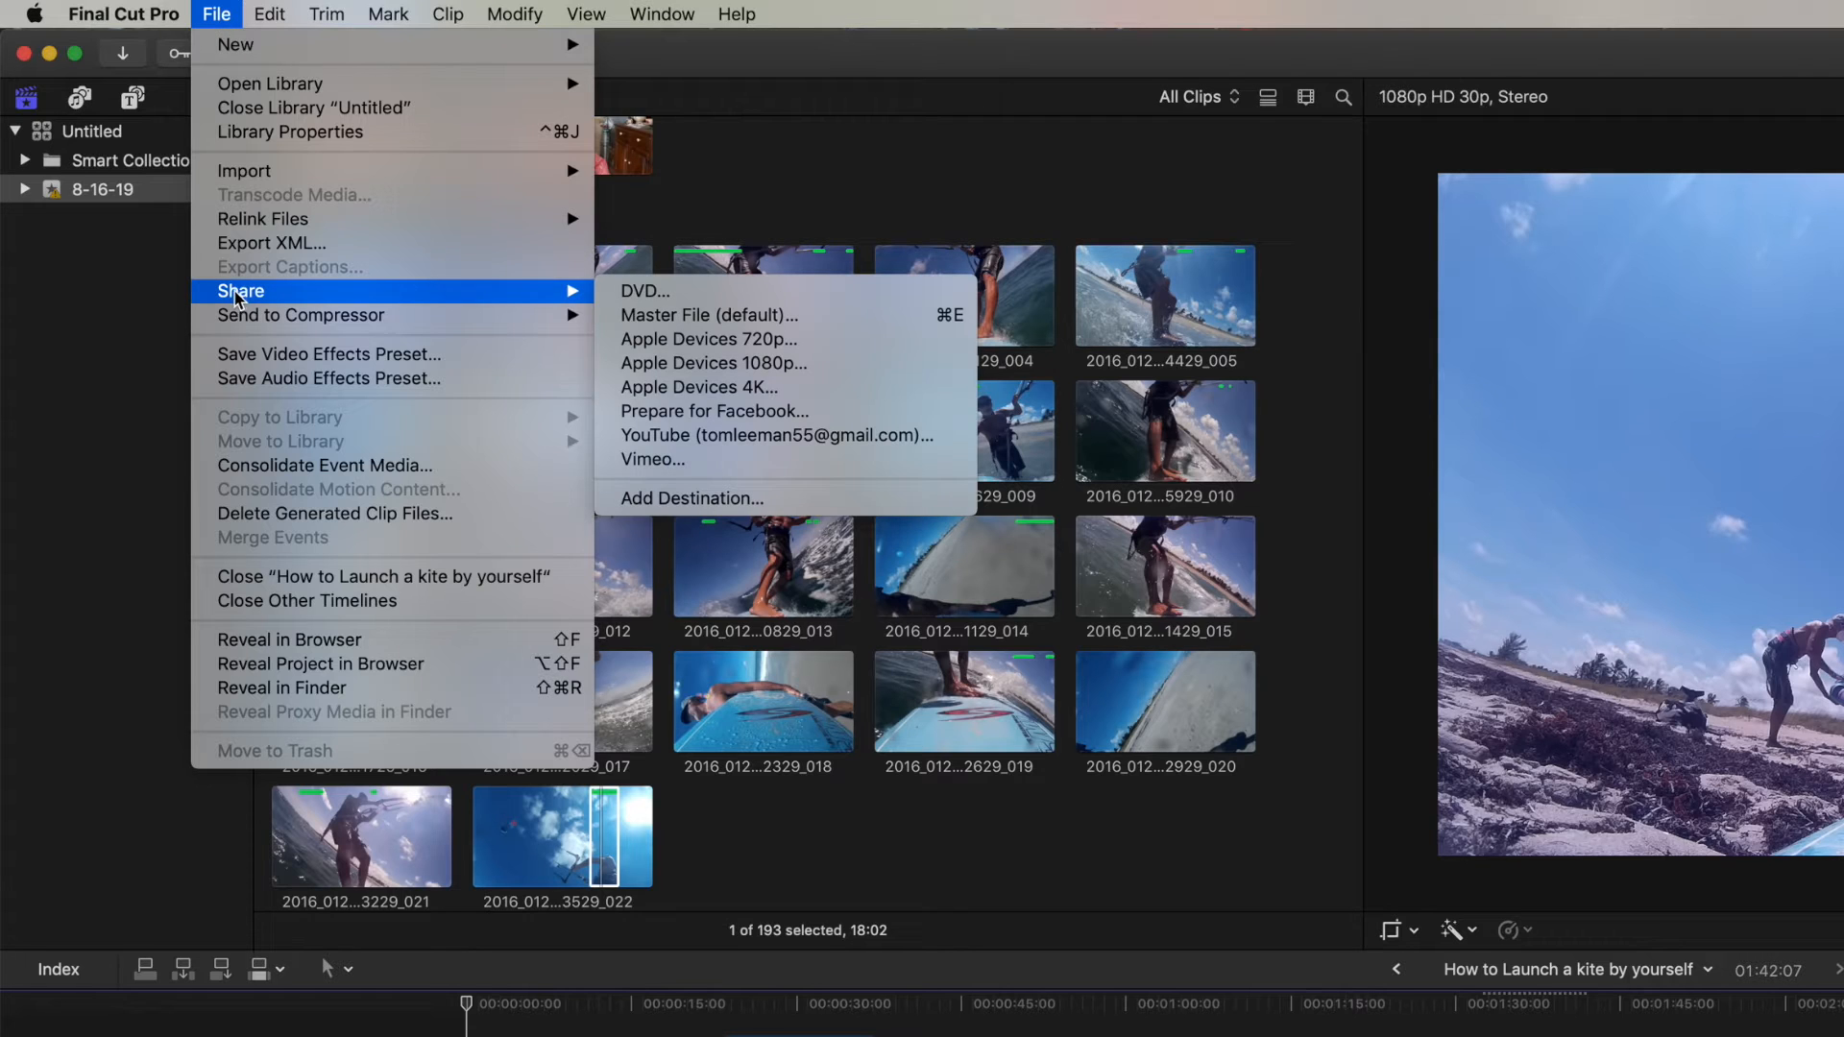
pyautogui.moveTo(680, 296)
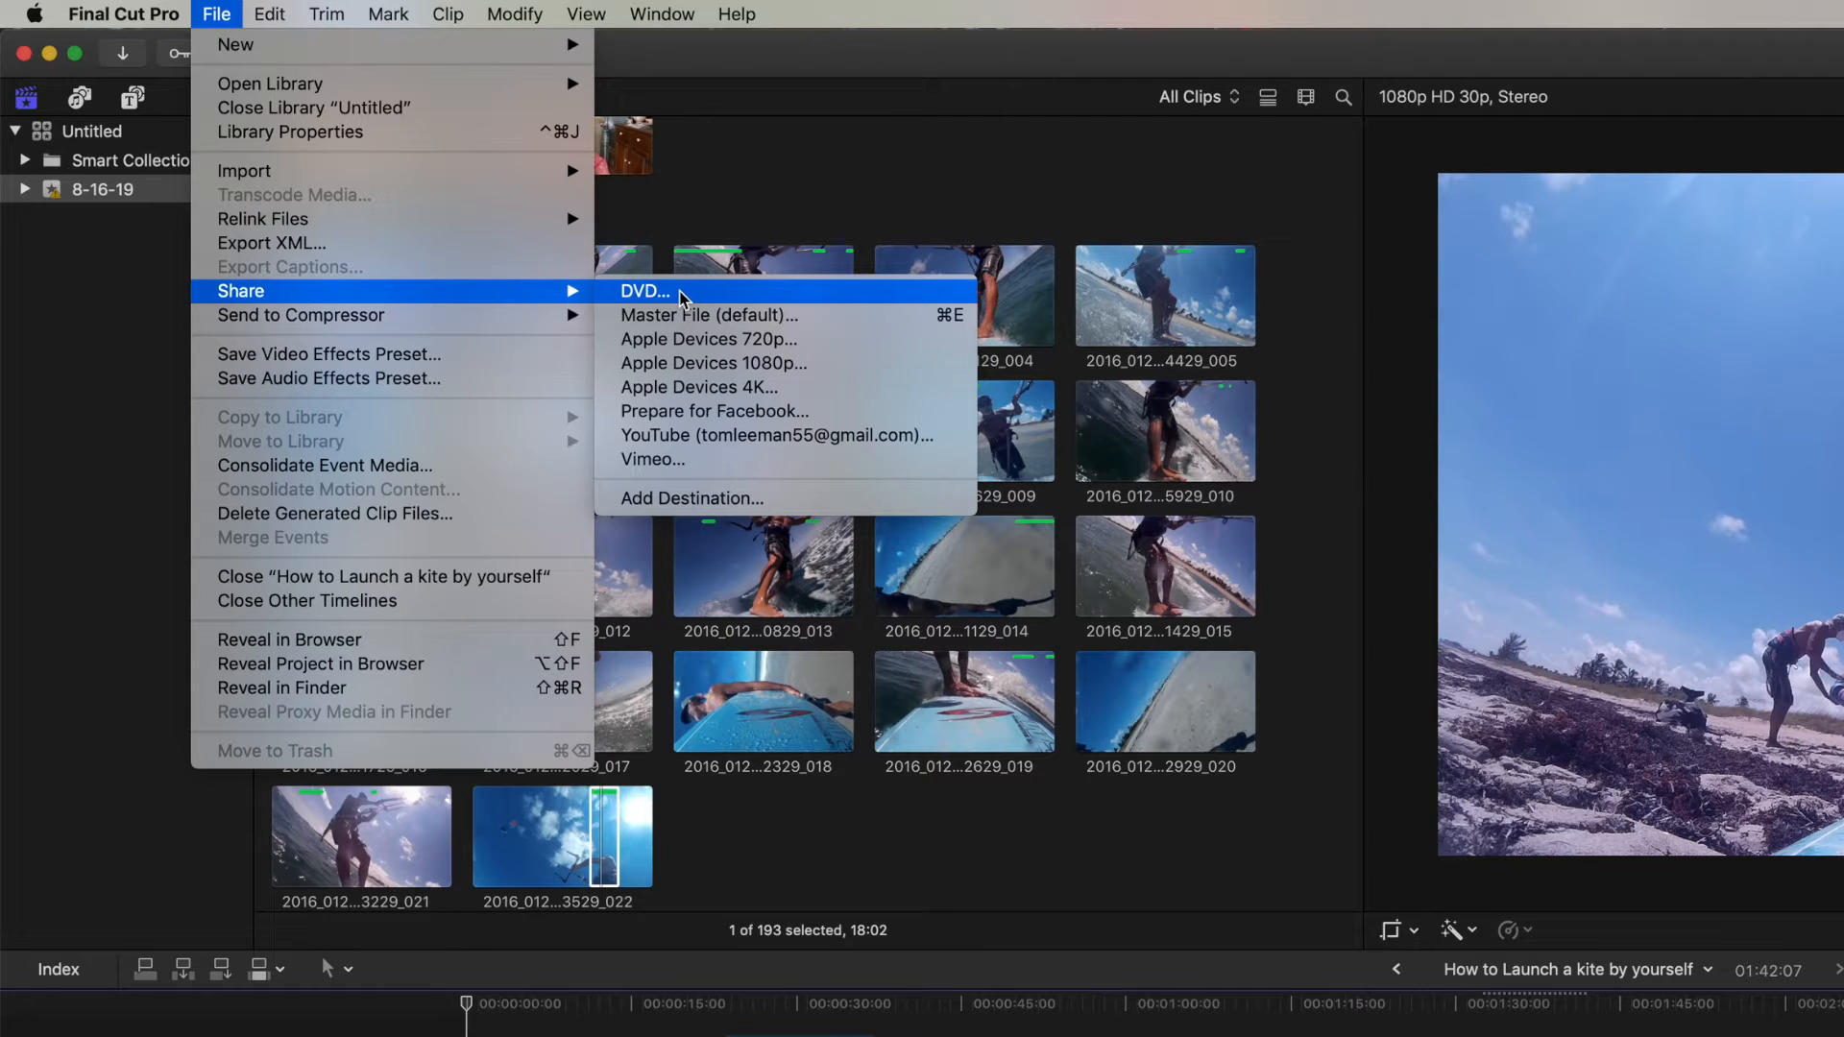
pyautogui.moveTo(671, 342)
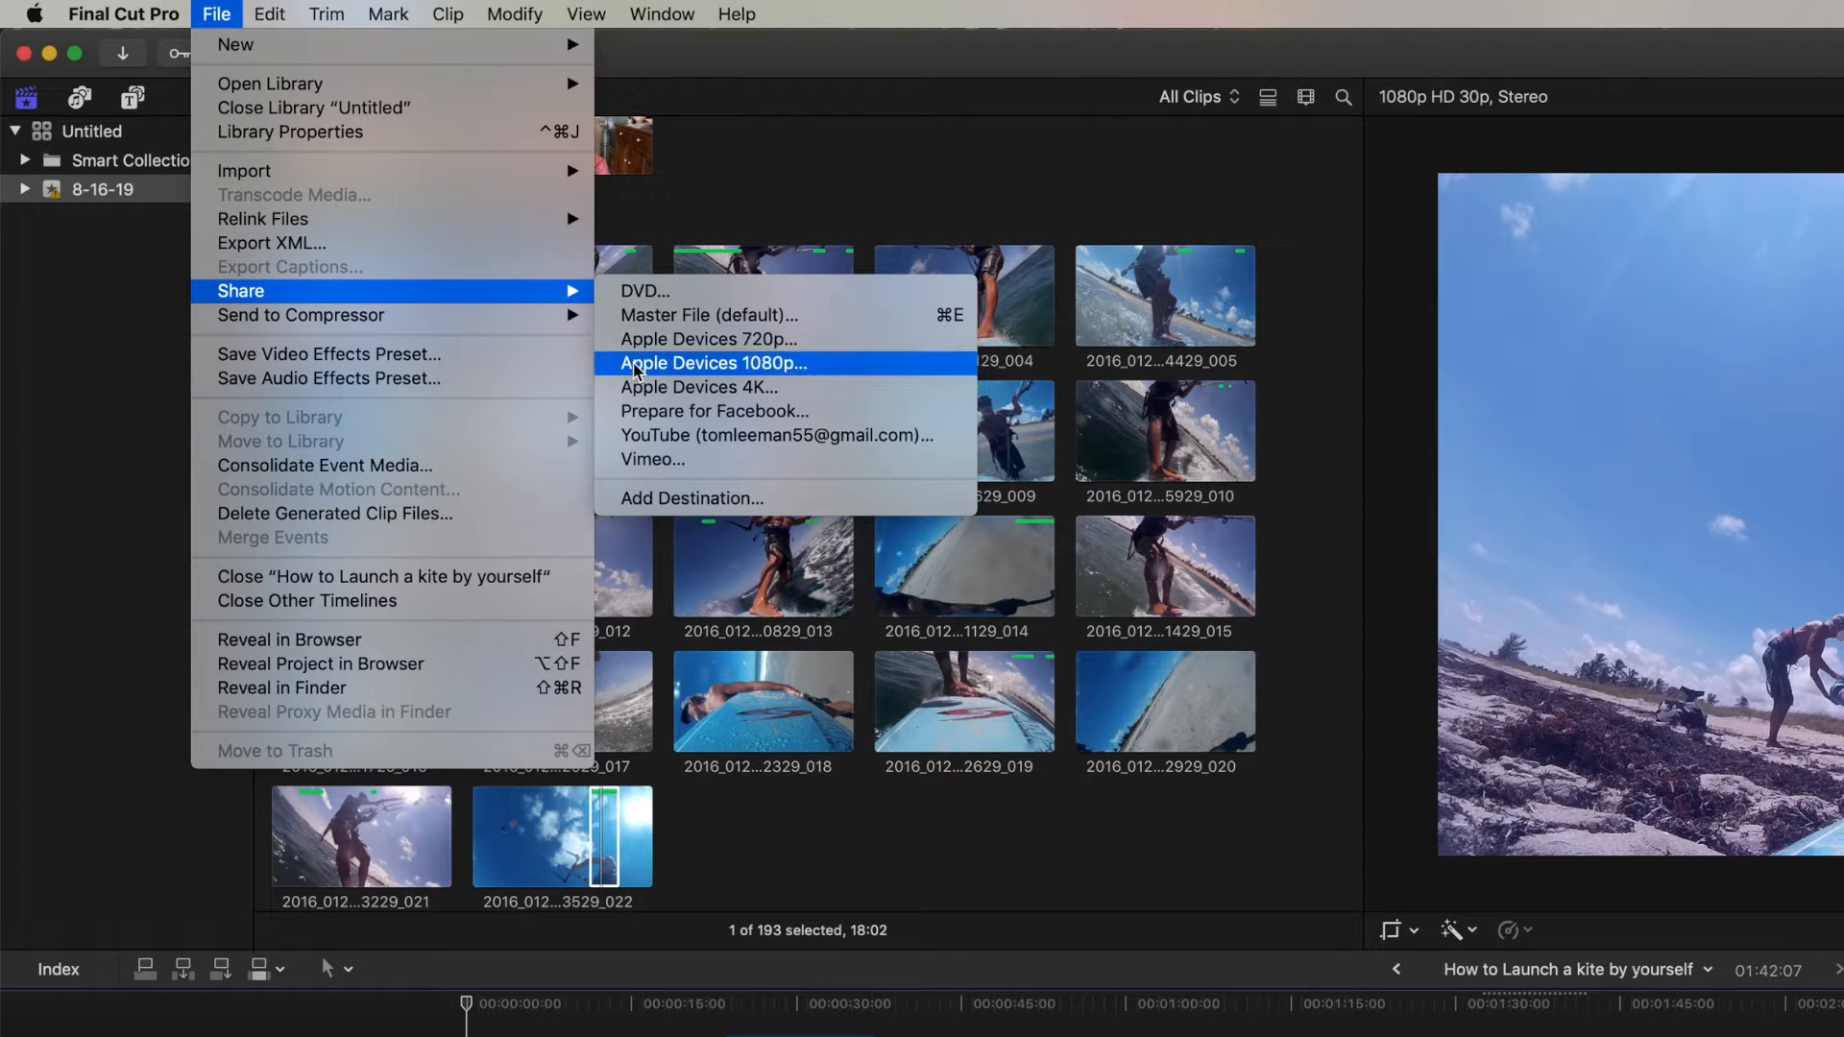
pyautogui.moveTo(788, 373)
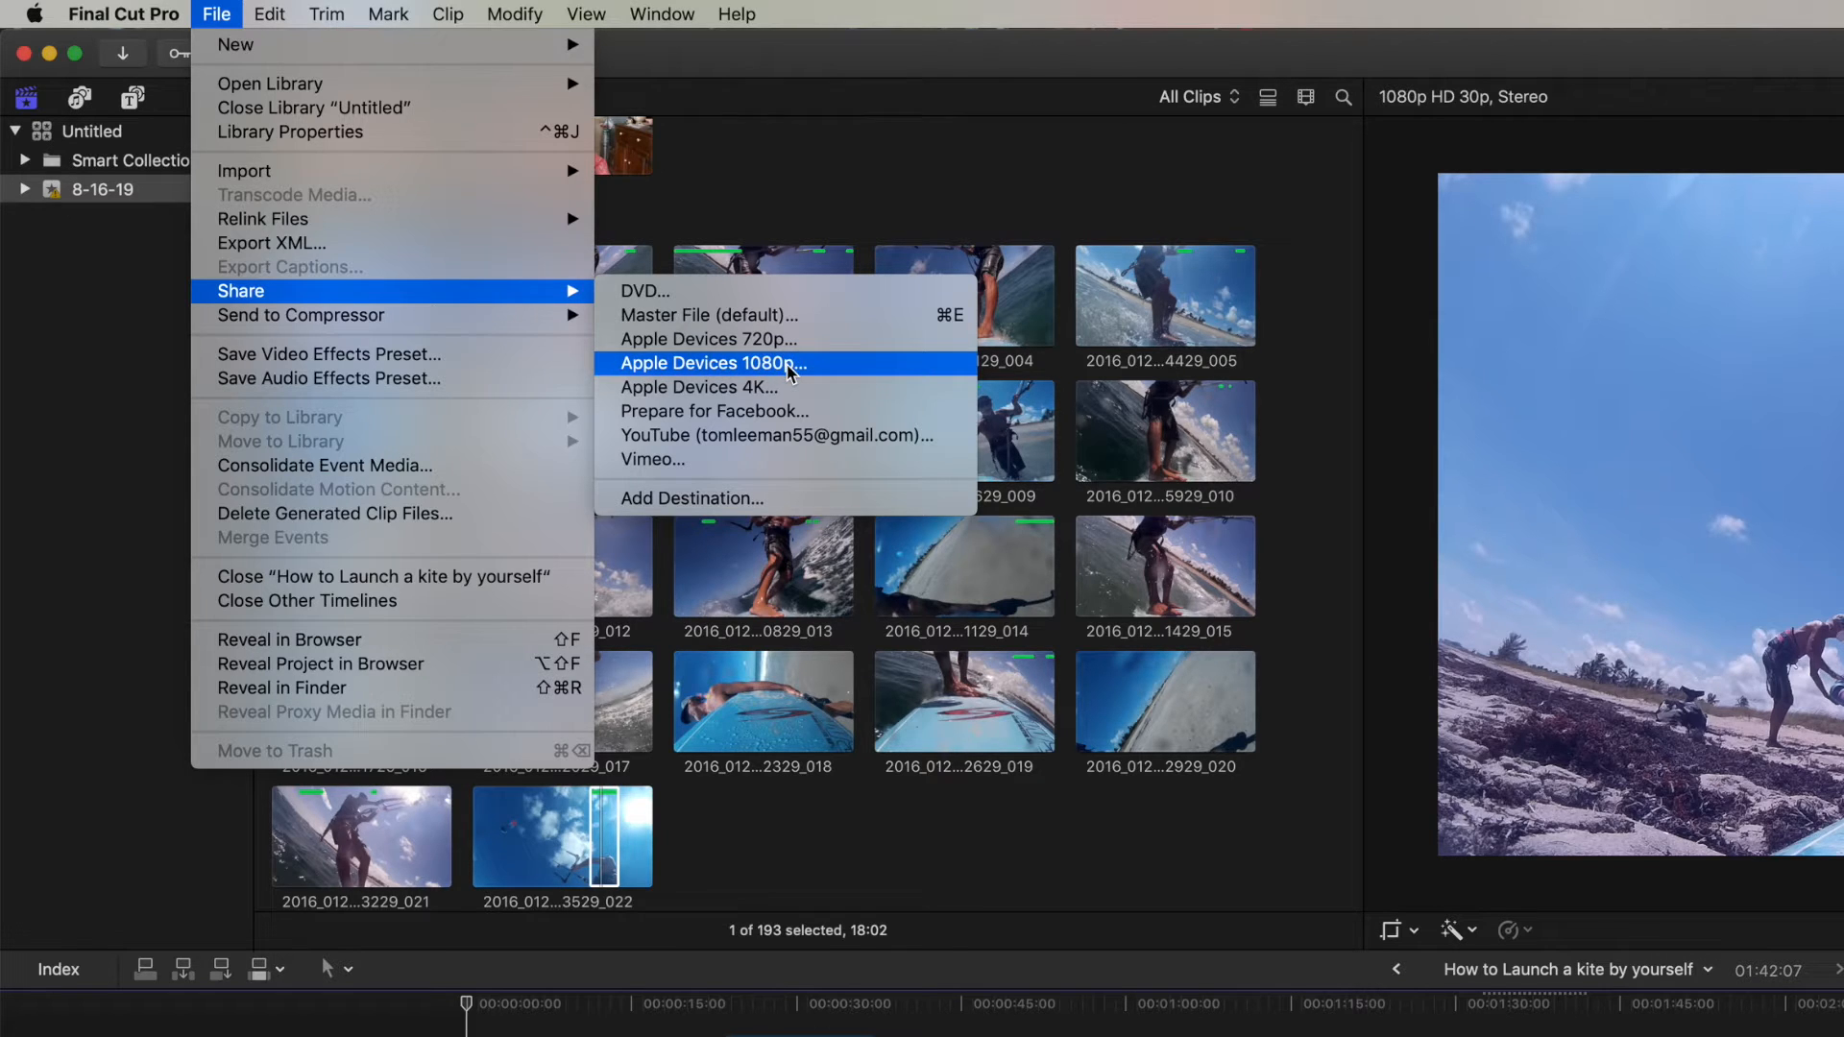
pyautogui.moveTo(714, 394)
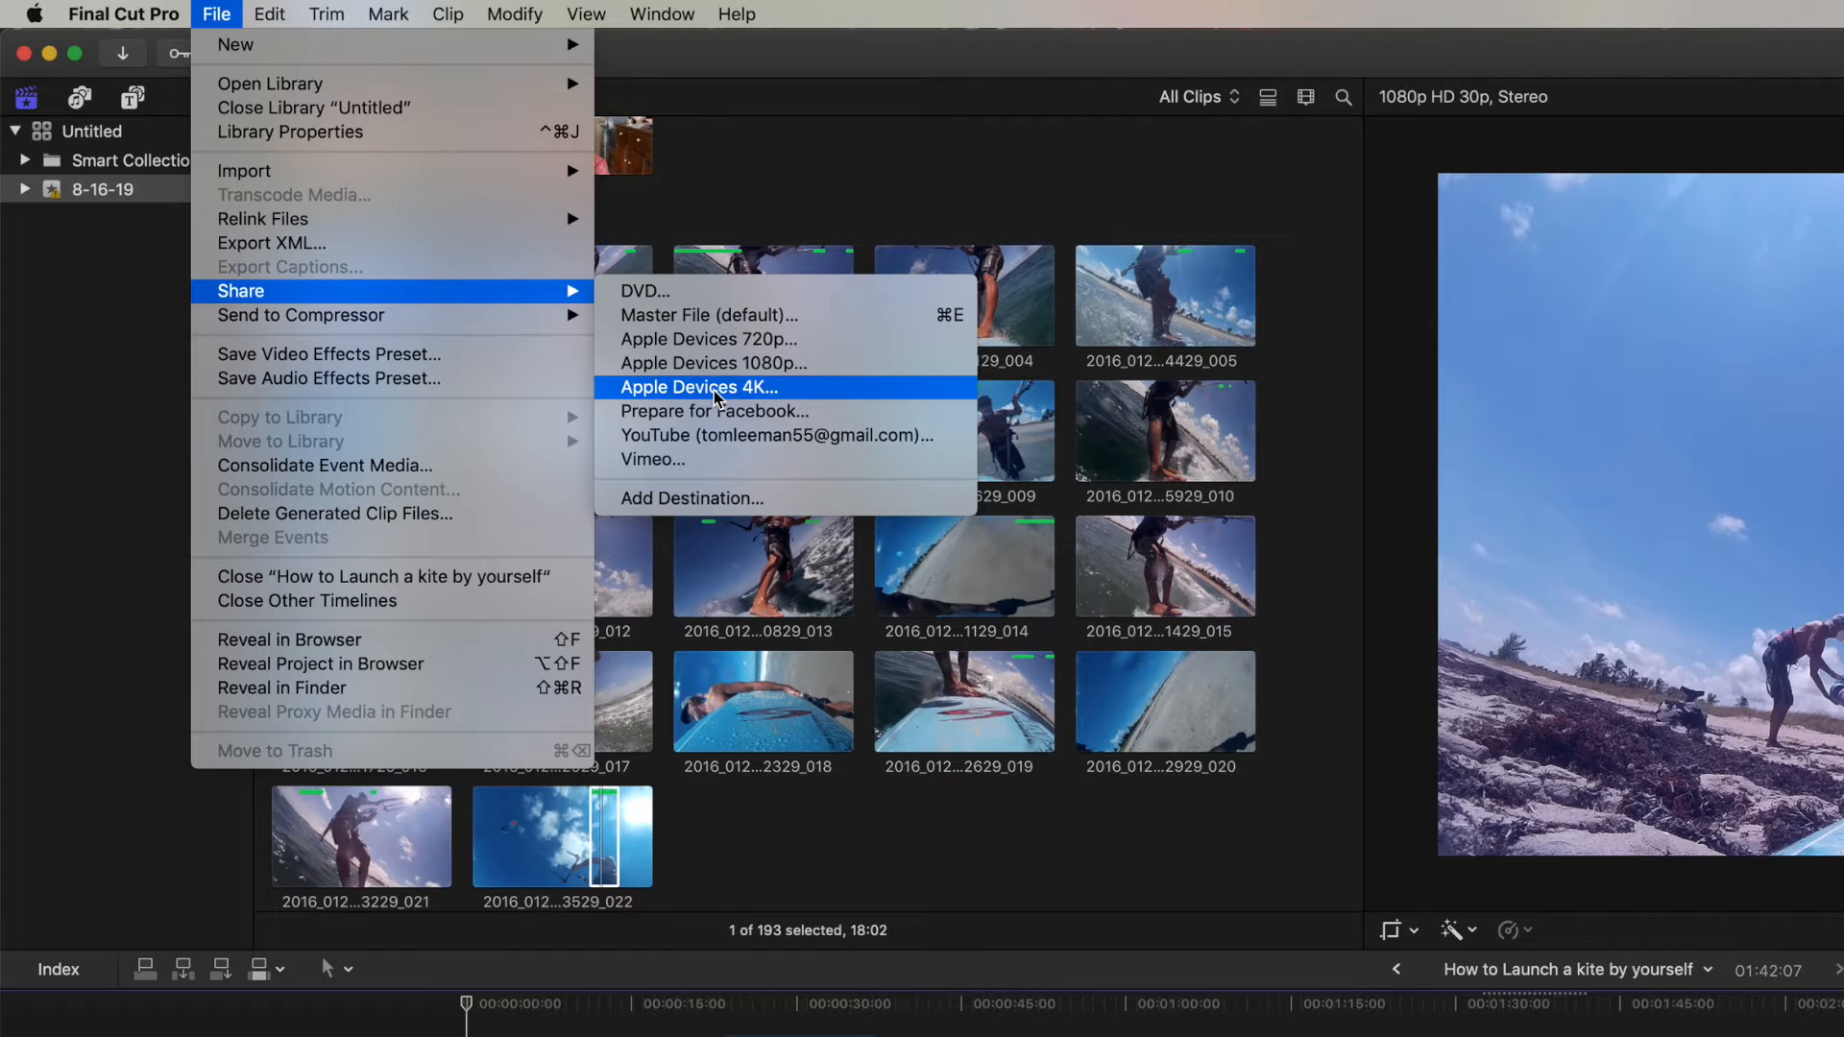
pyautogui.moveTo(676, 418)
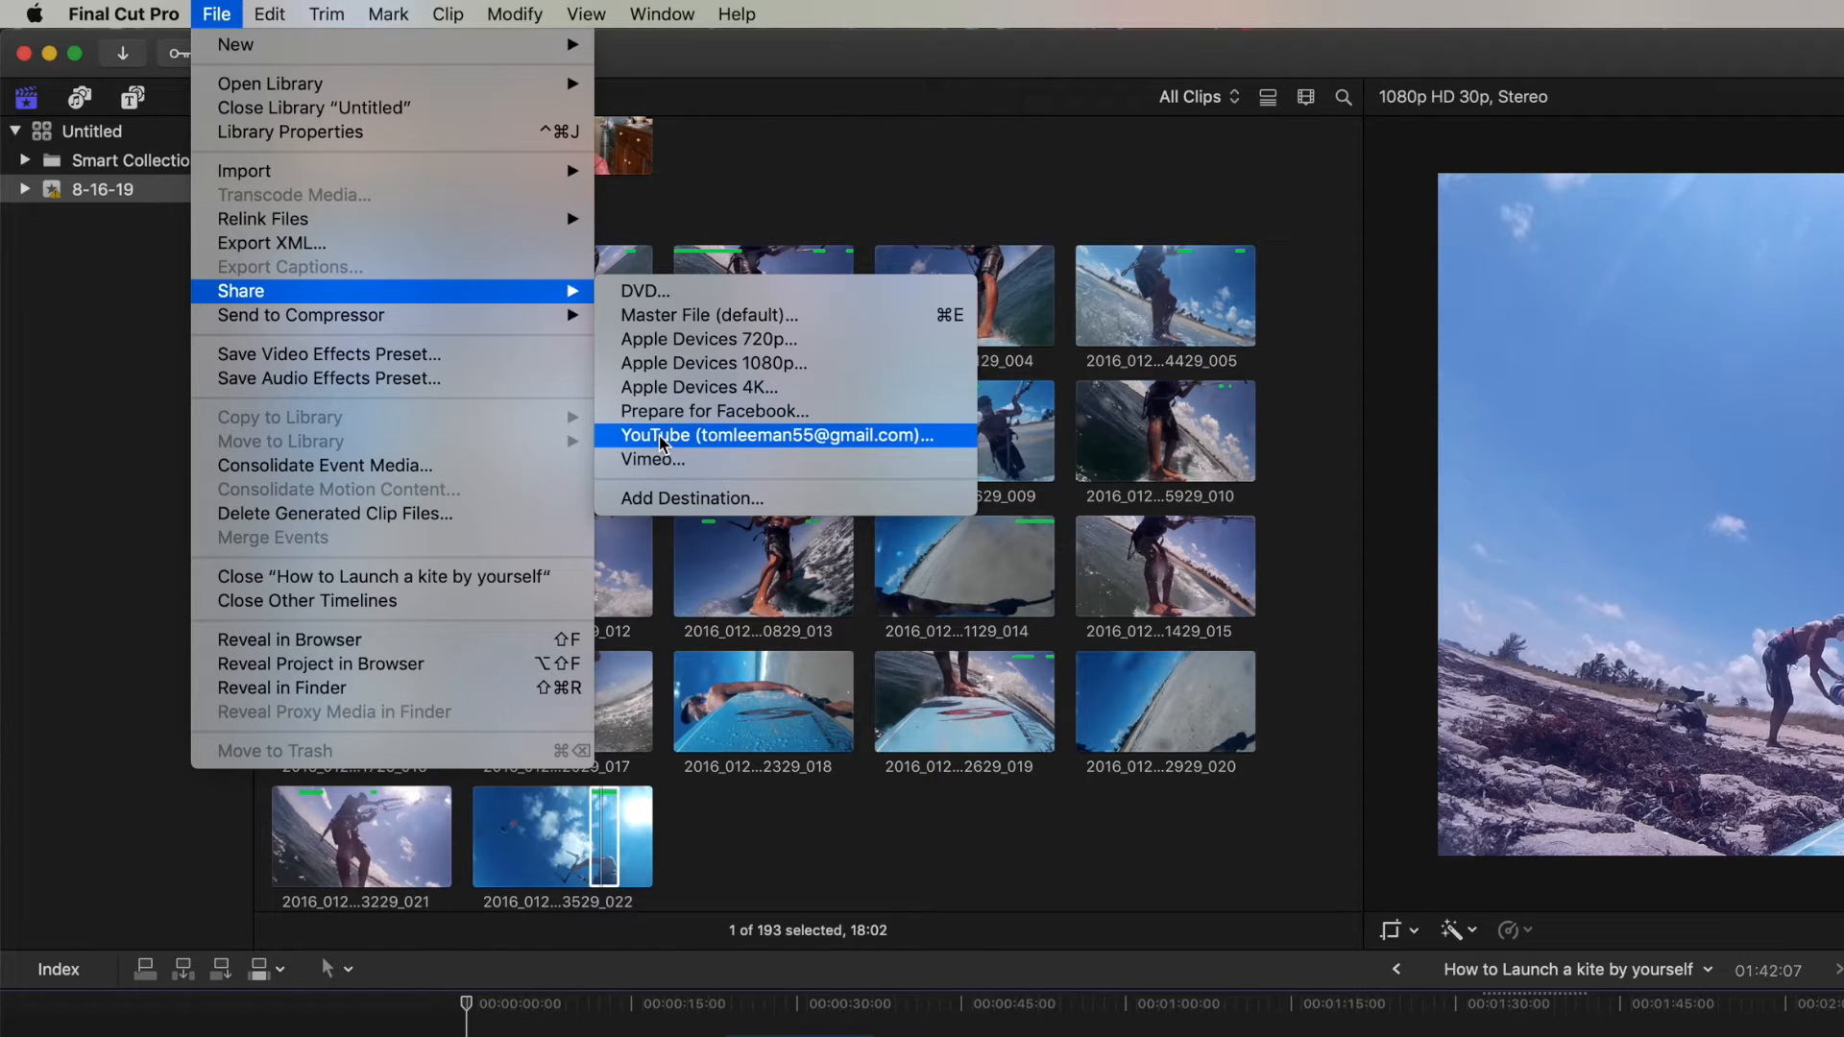
pyautogui.moveTo(669, 459)
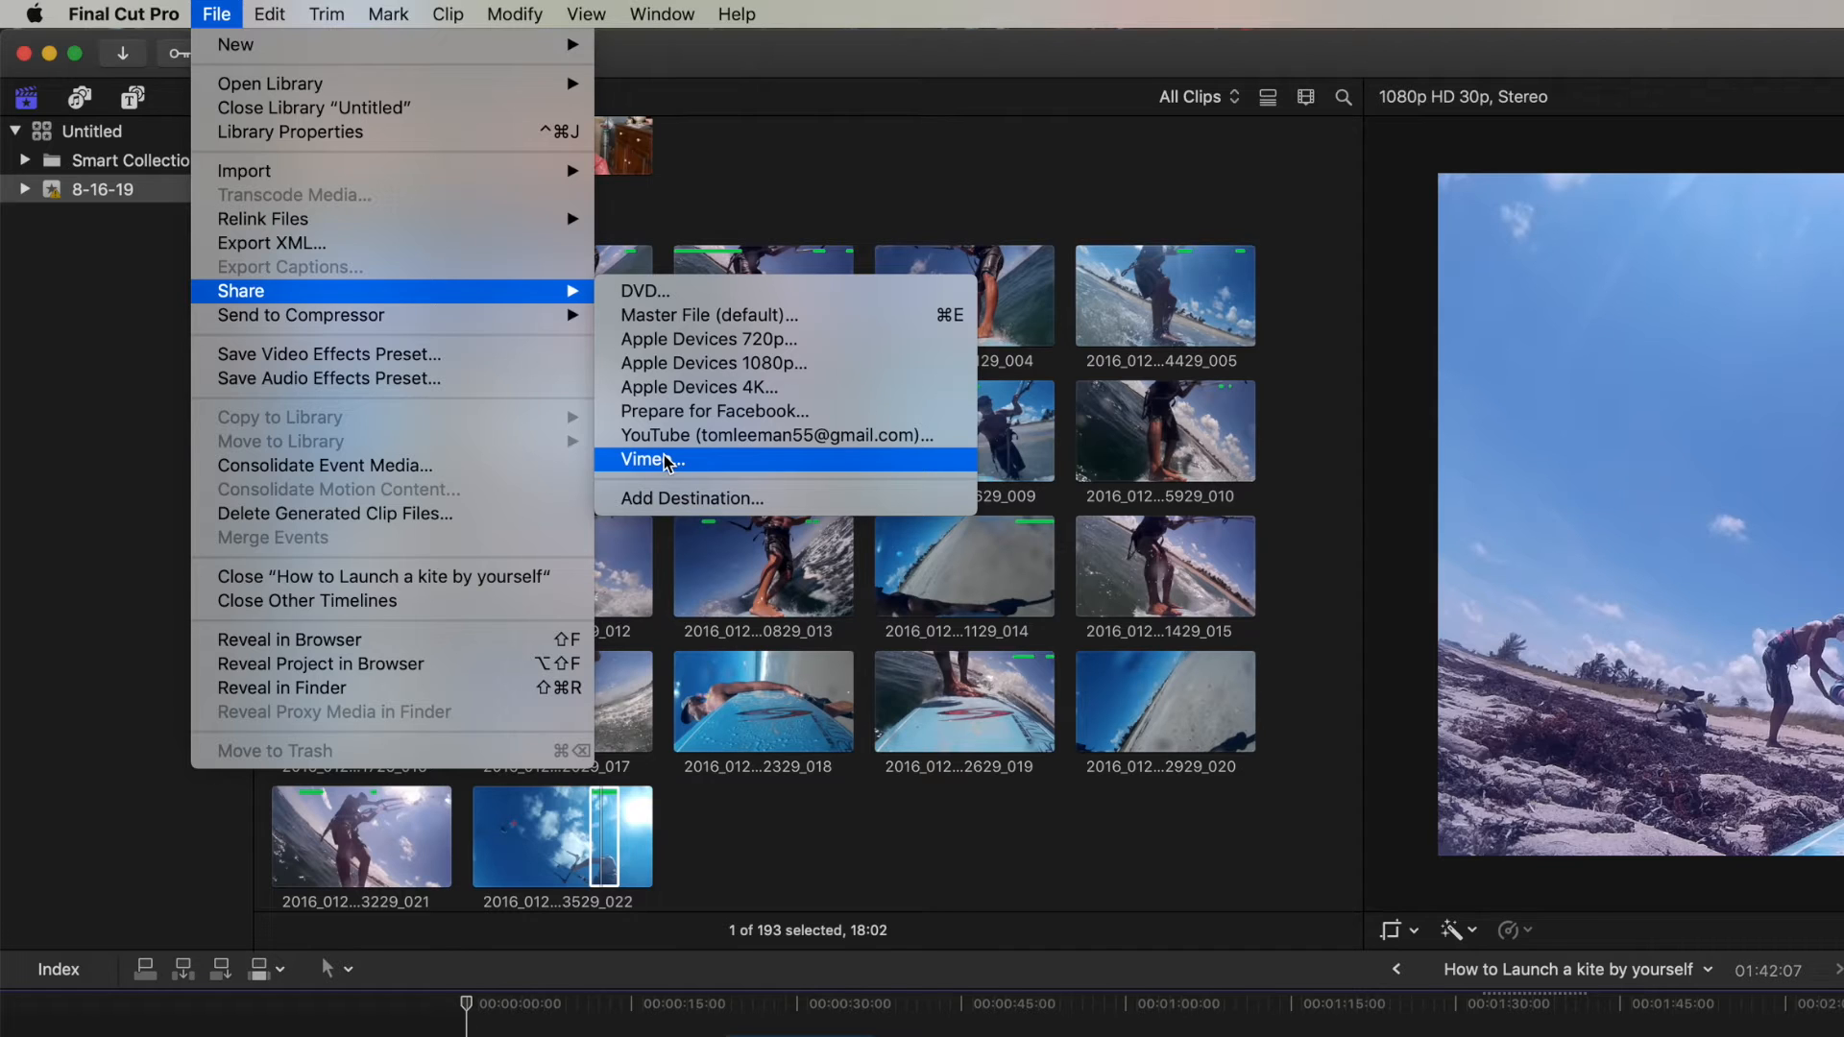
pyautogui.moveTo(674, 369)
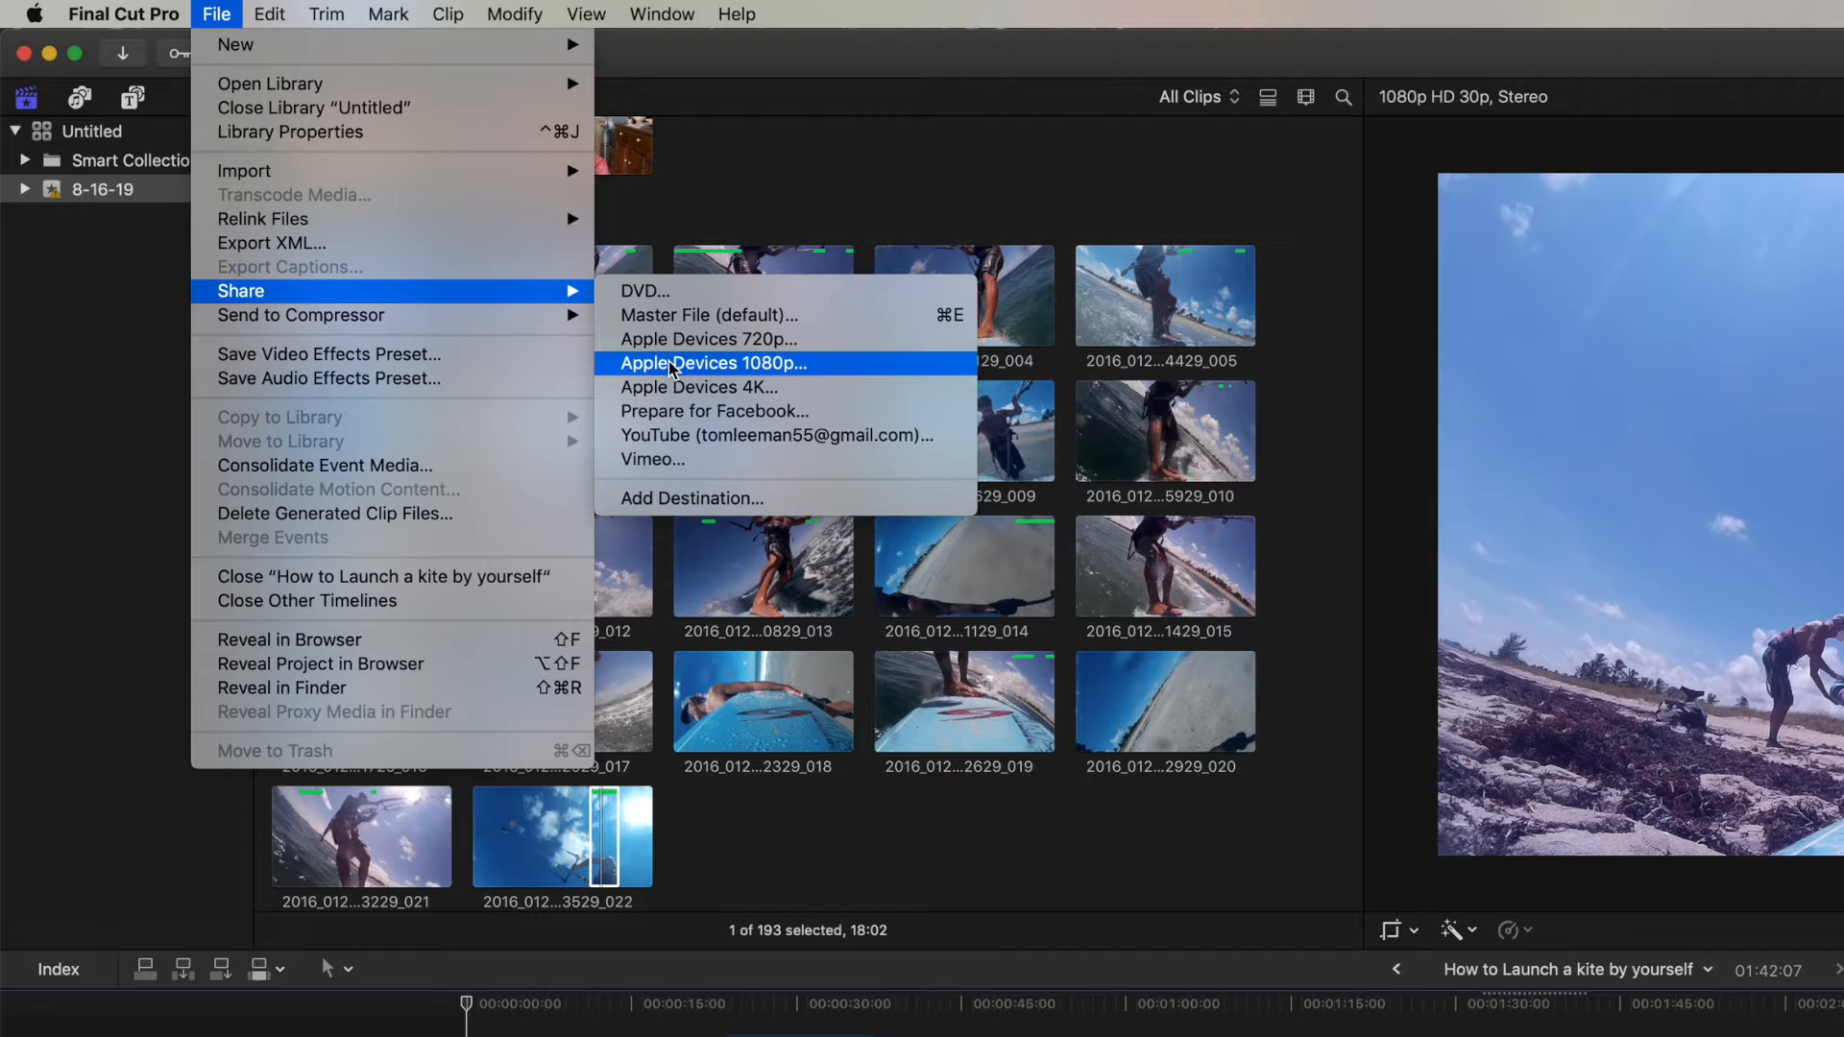
pyautogui.moveTo(722, 373)
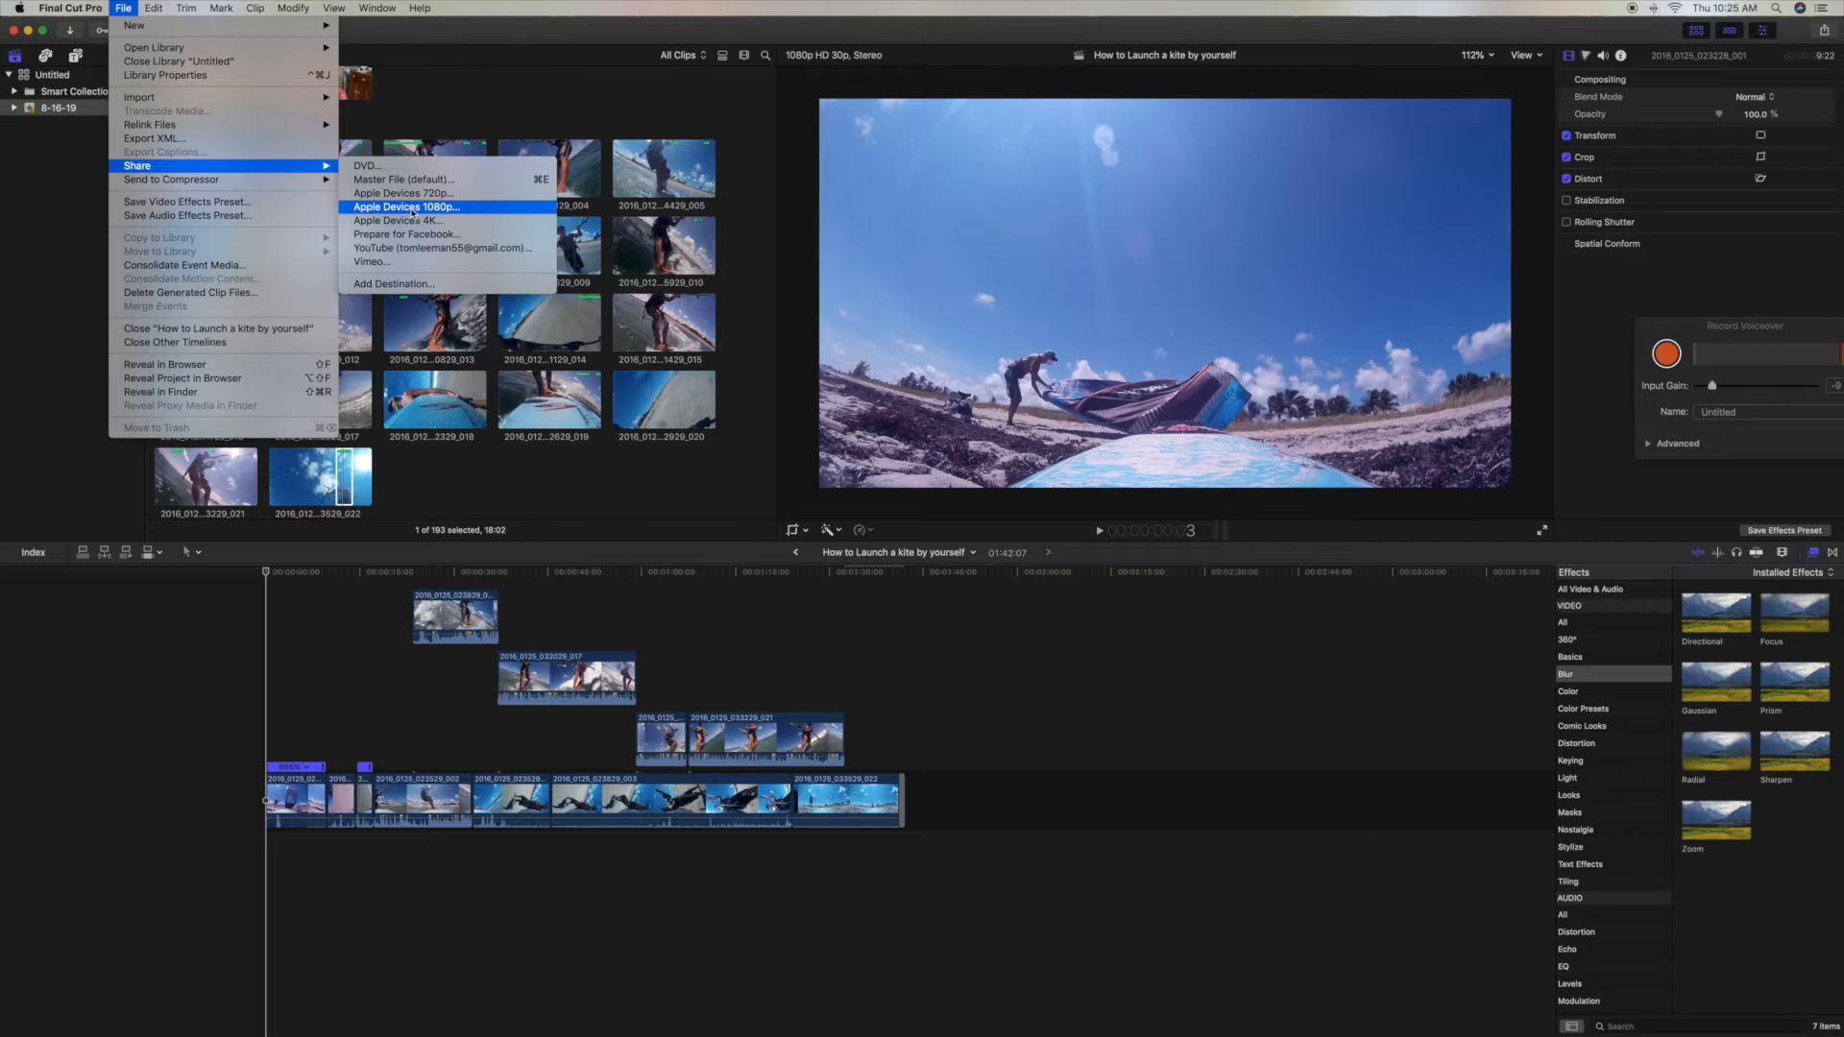
# Share as Apple Devices 1080p with the title replaced by 'Kitesuring'.
pyautogui.click(406, 207)
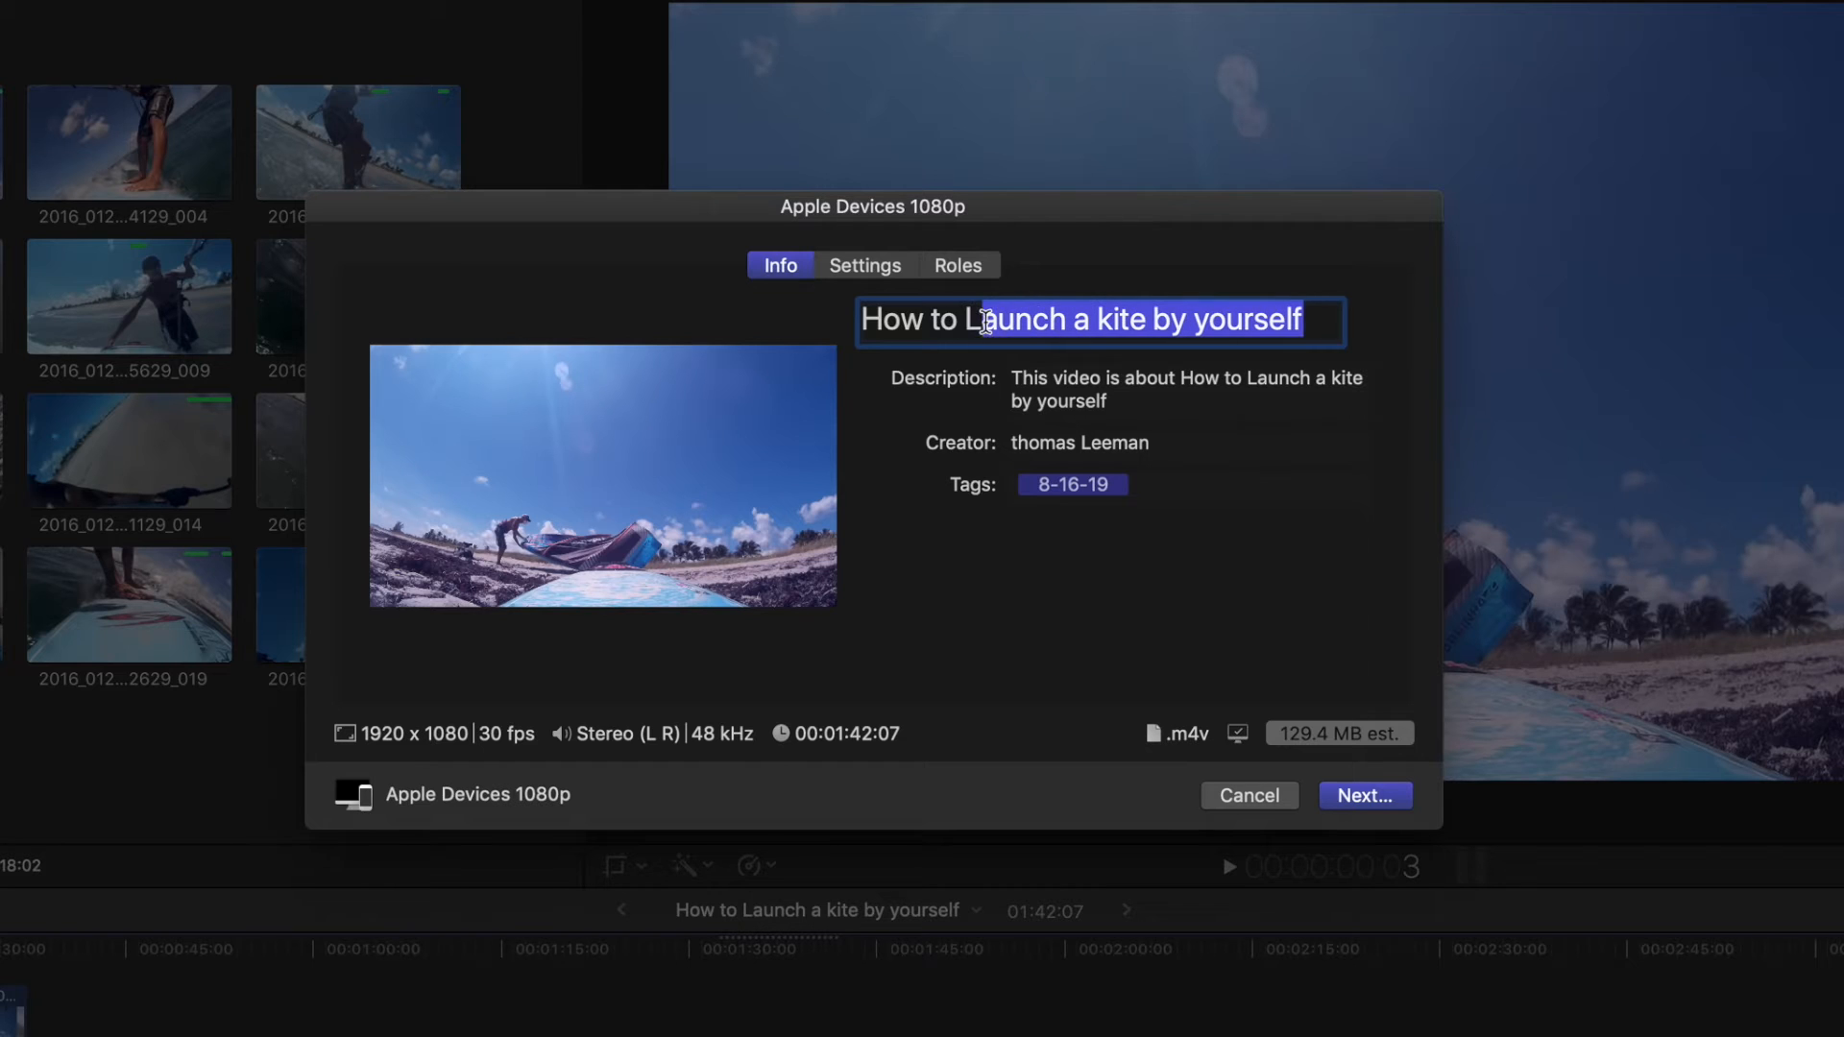
pyautogui.tripleClick(1080, 321)
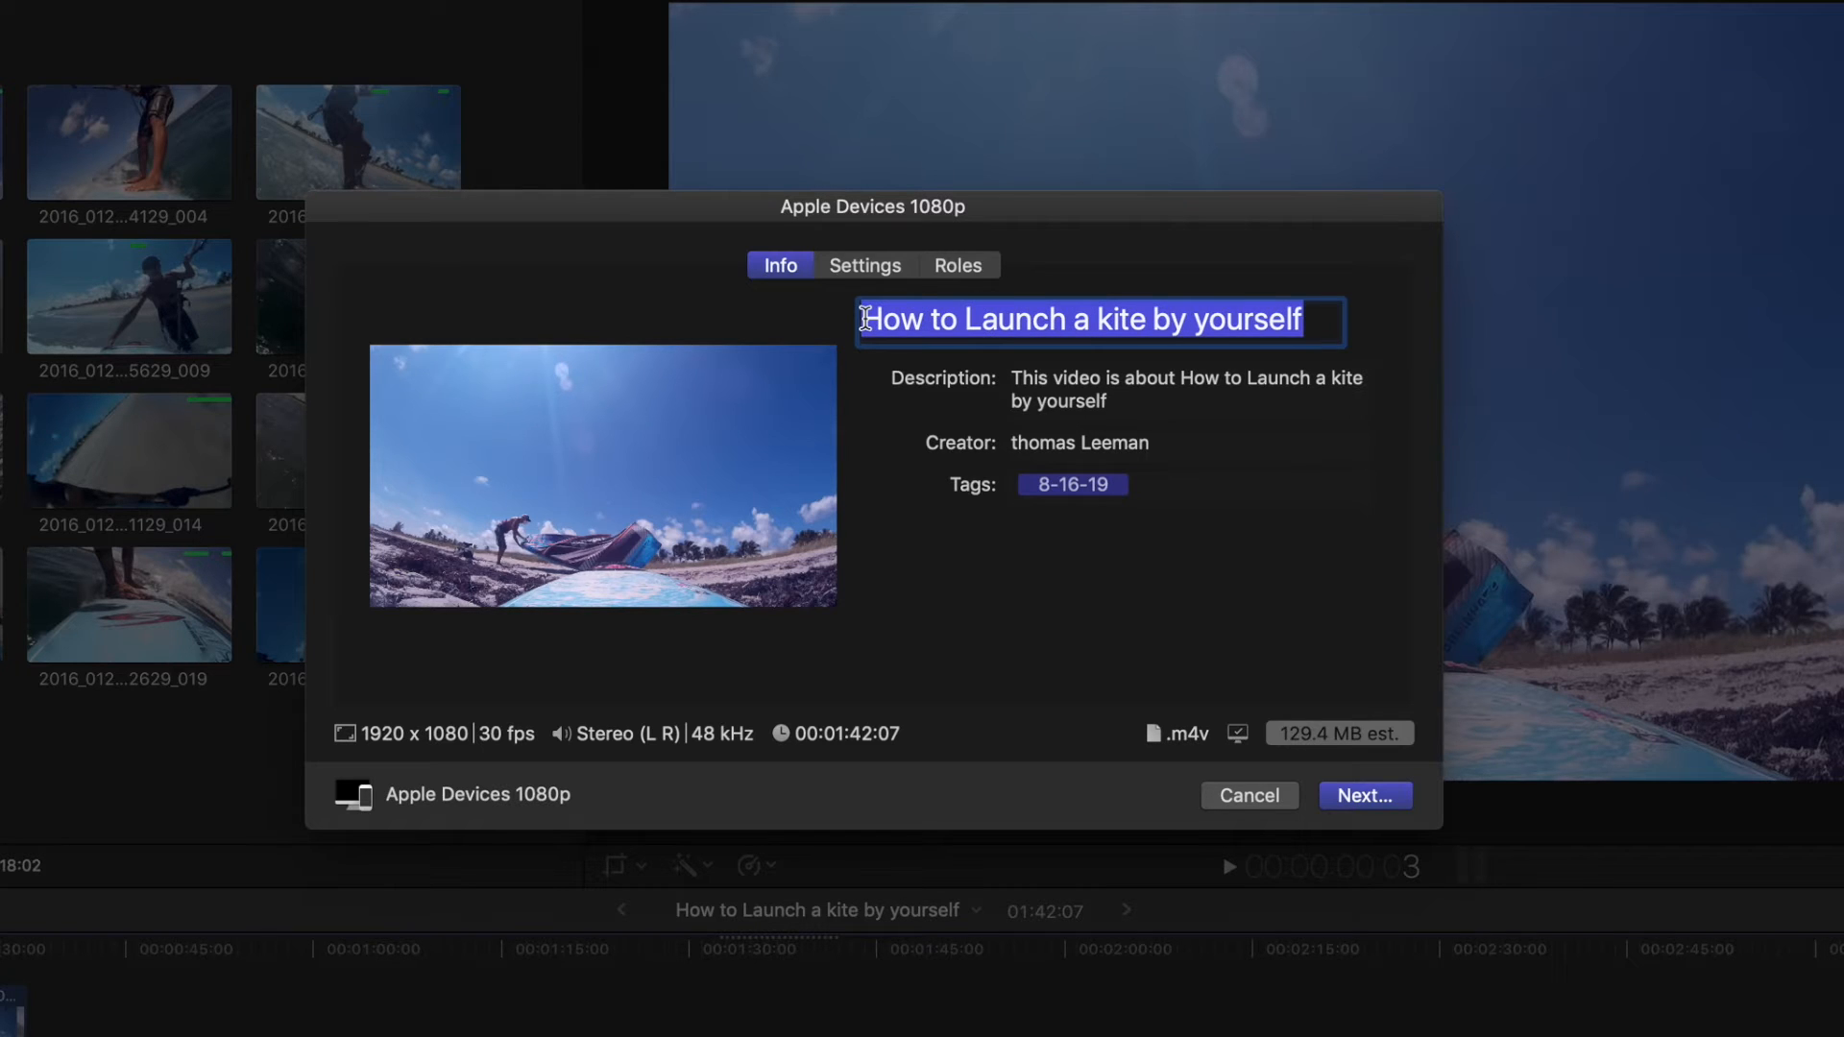
pyautogui.write('Kitesur')
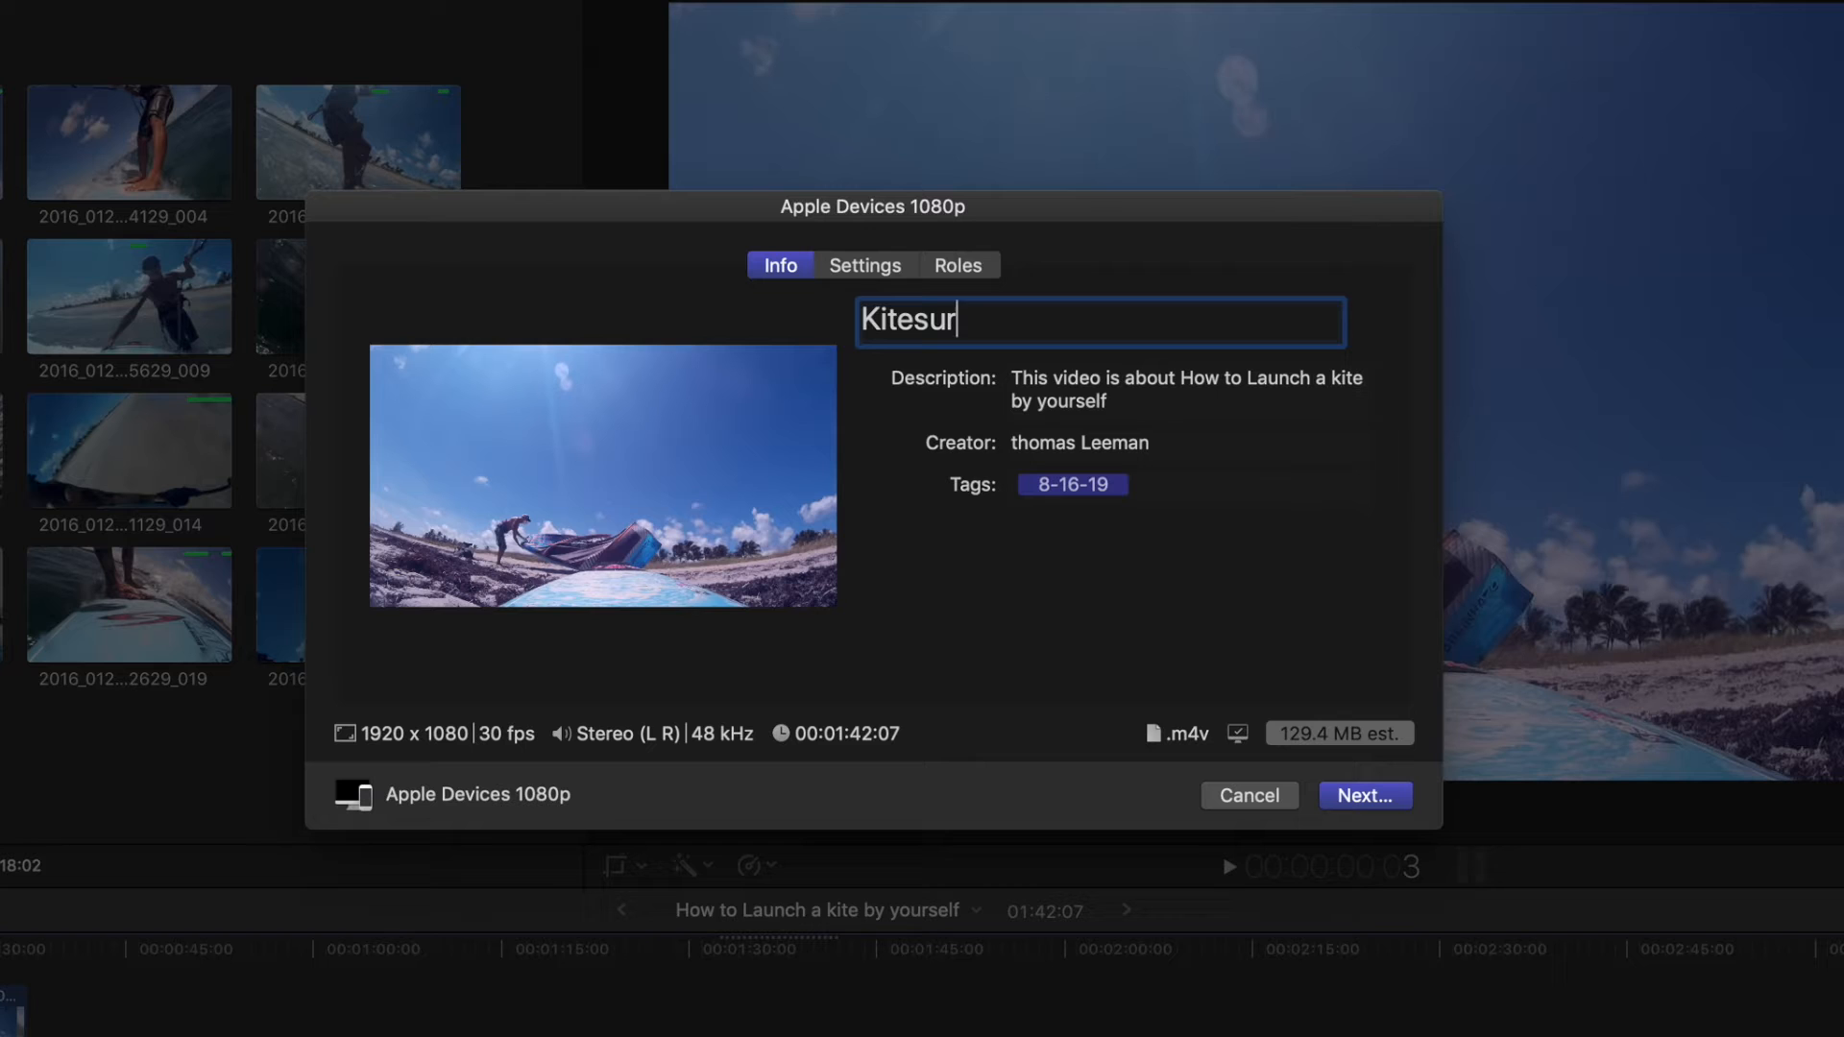
pyautogui.write('ing')
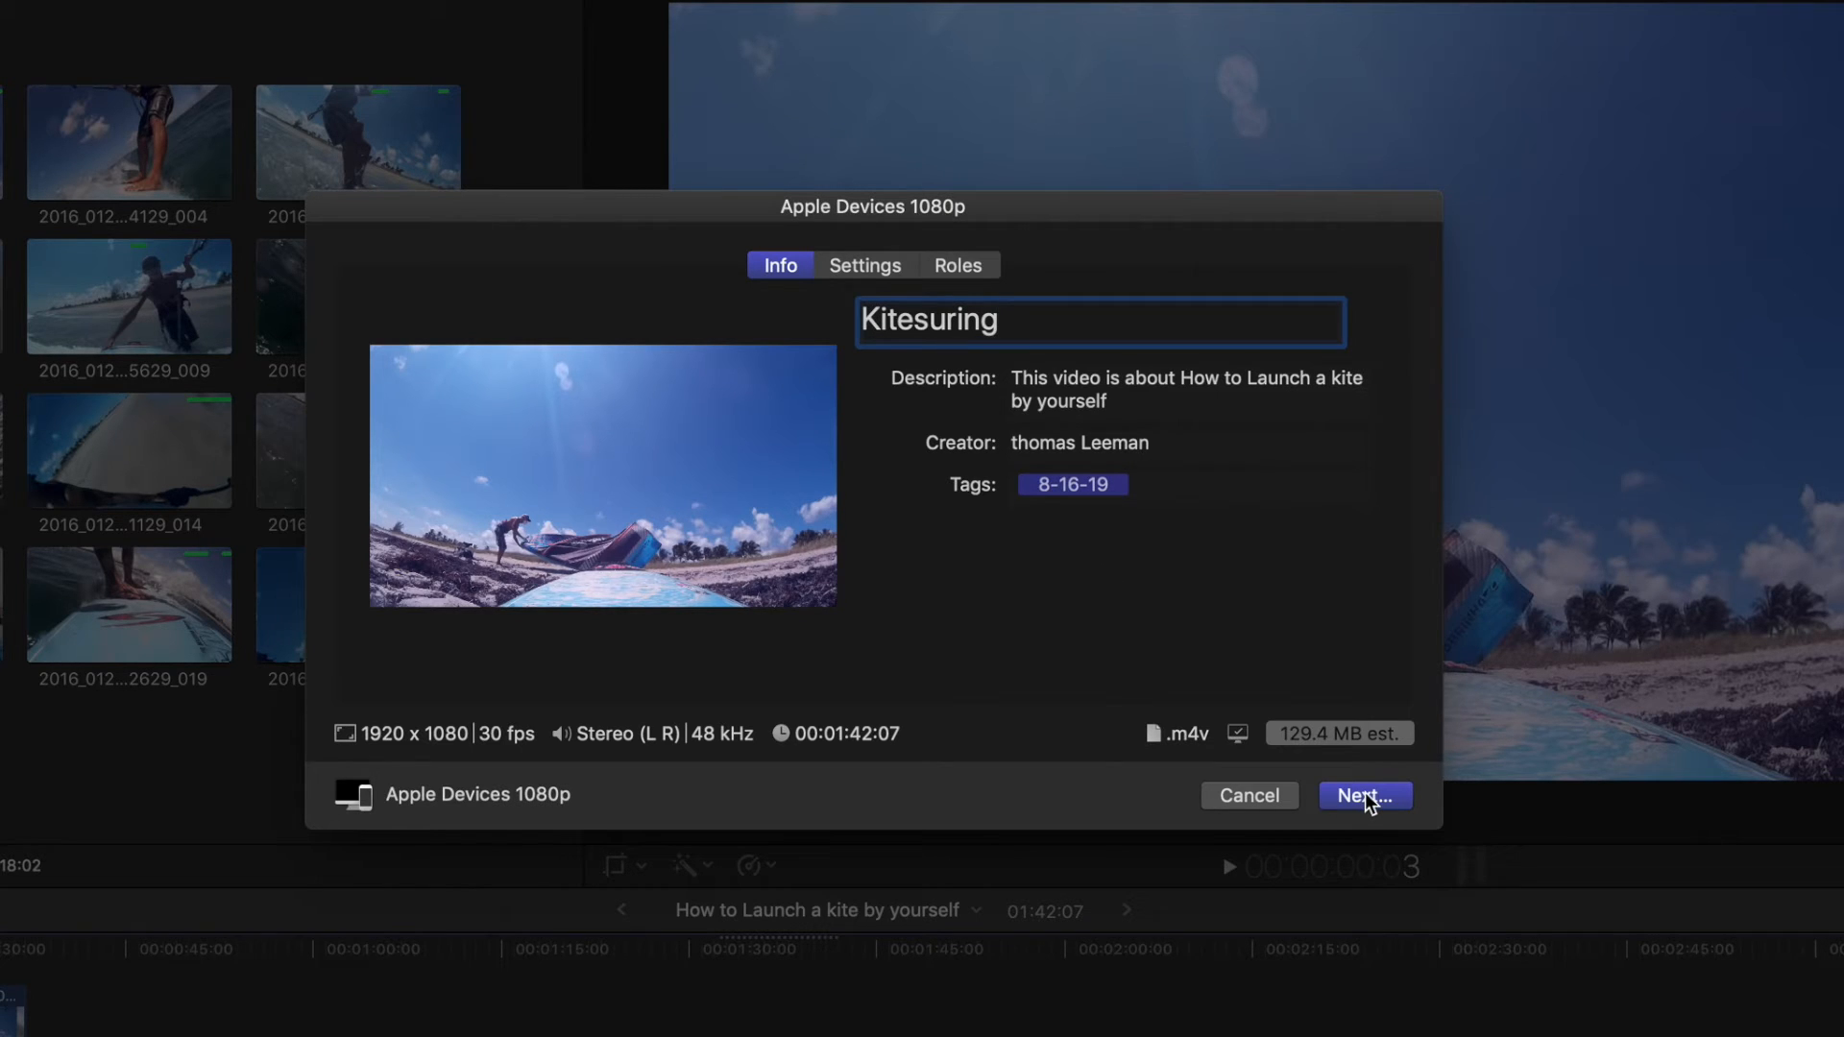
pyautogui.click(1364, 795)
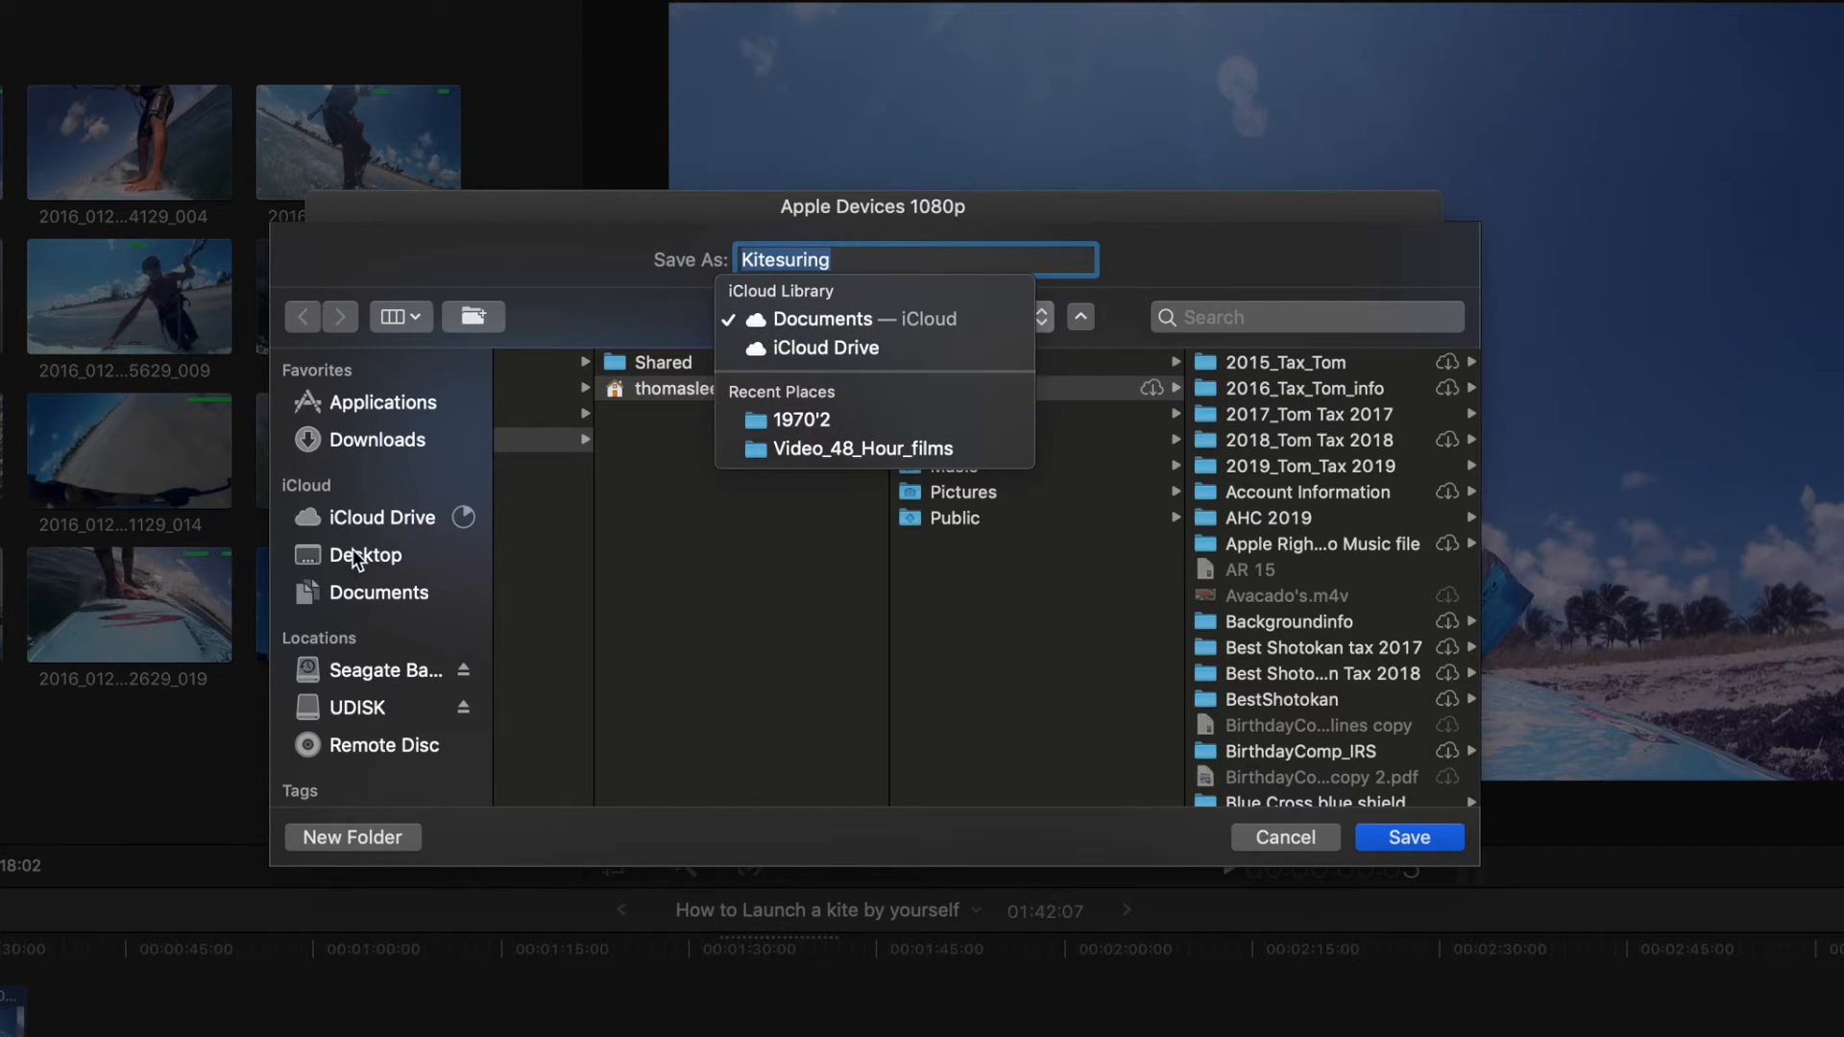
# Save the shared file to the Desktop and start the export.
pyautogui.click(365, 553)
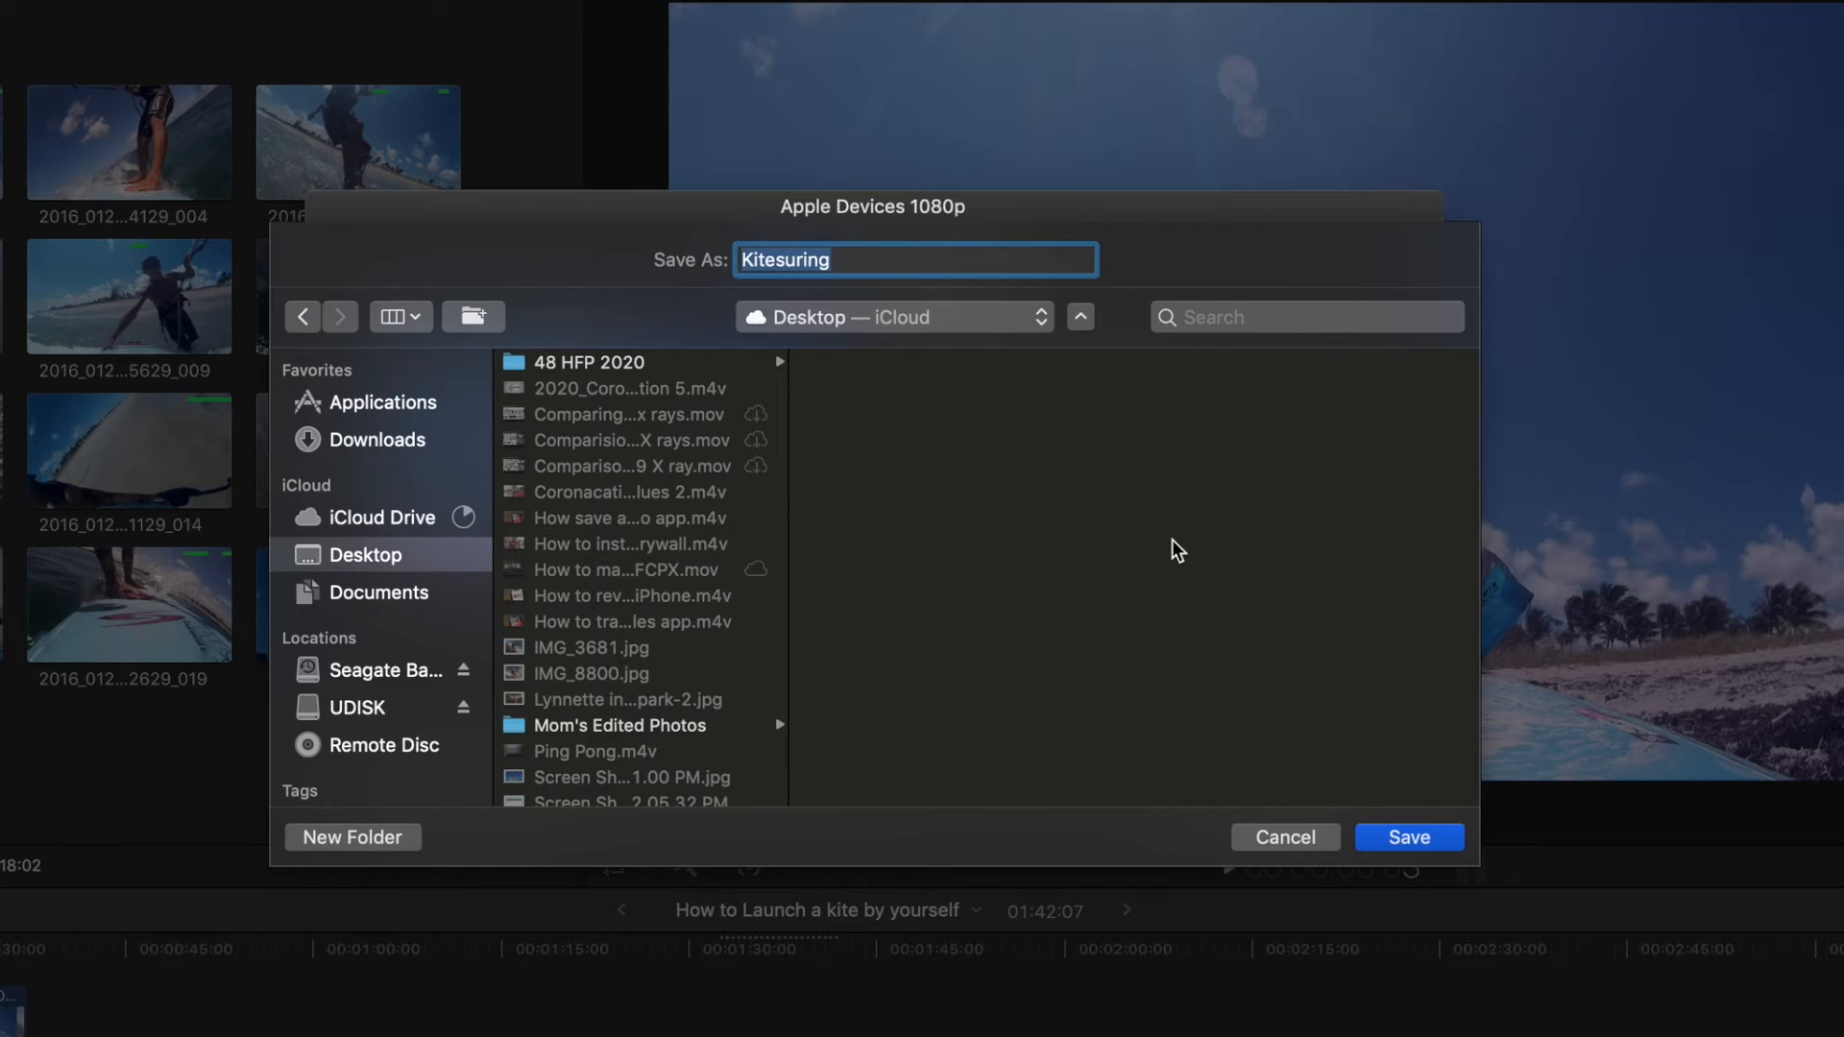
pyautogui.click(1410, 838)
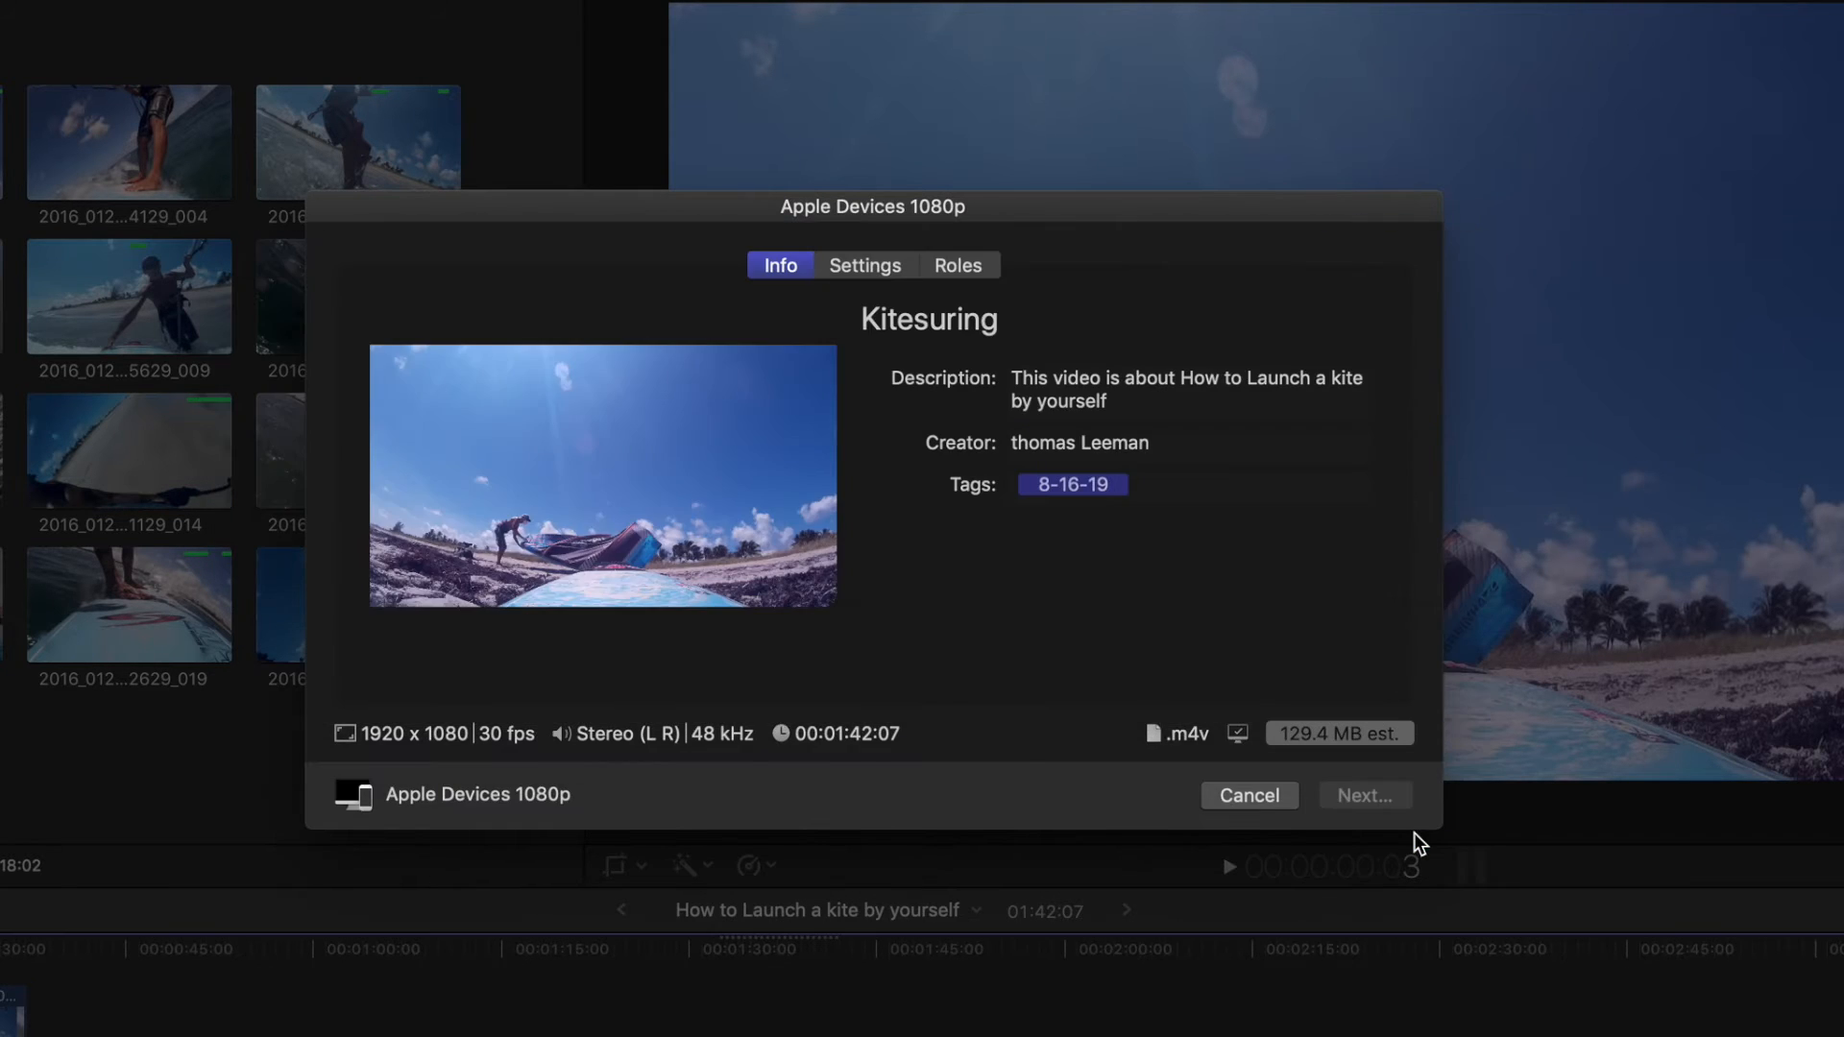
pyautogui.click(1248, 795)
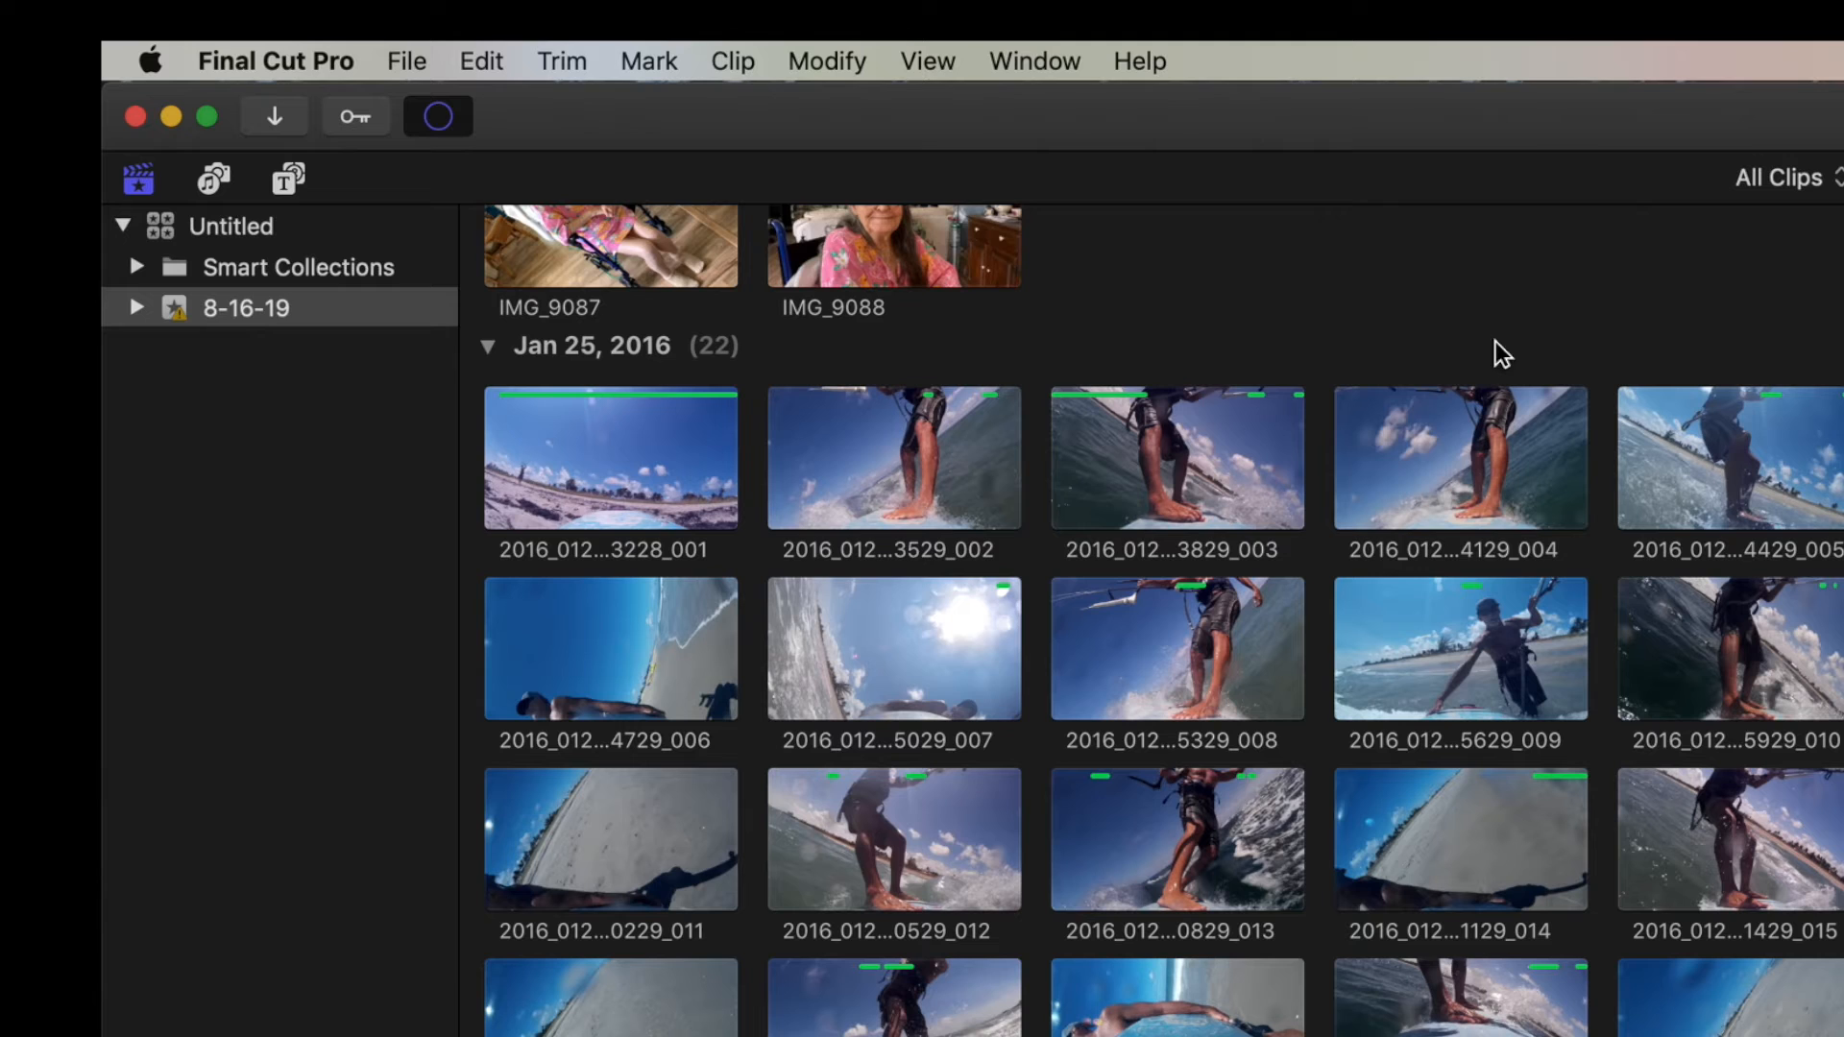
pyautogui.moveTo(438, 119)
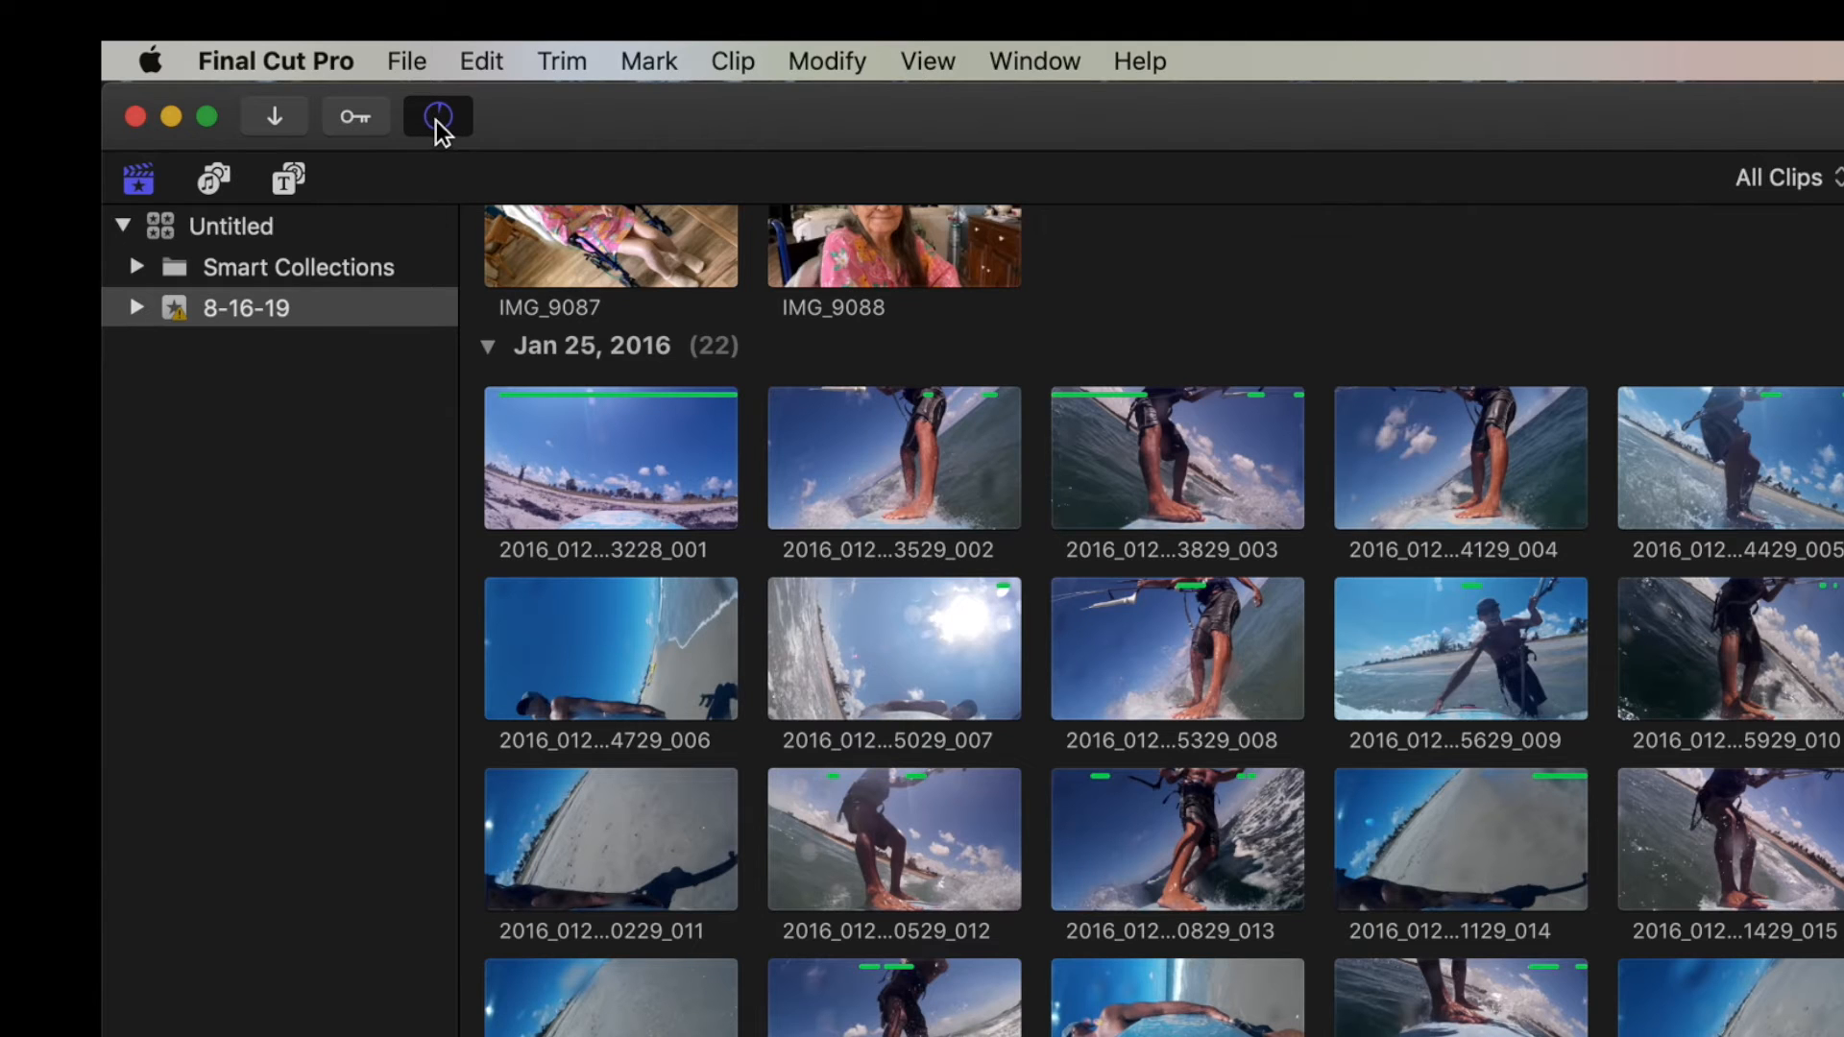
pyautogui.moveTo(437, 117)
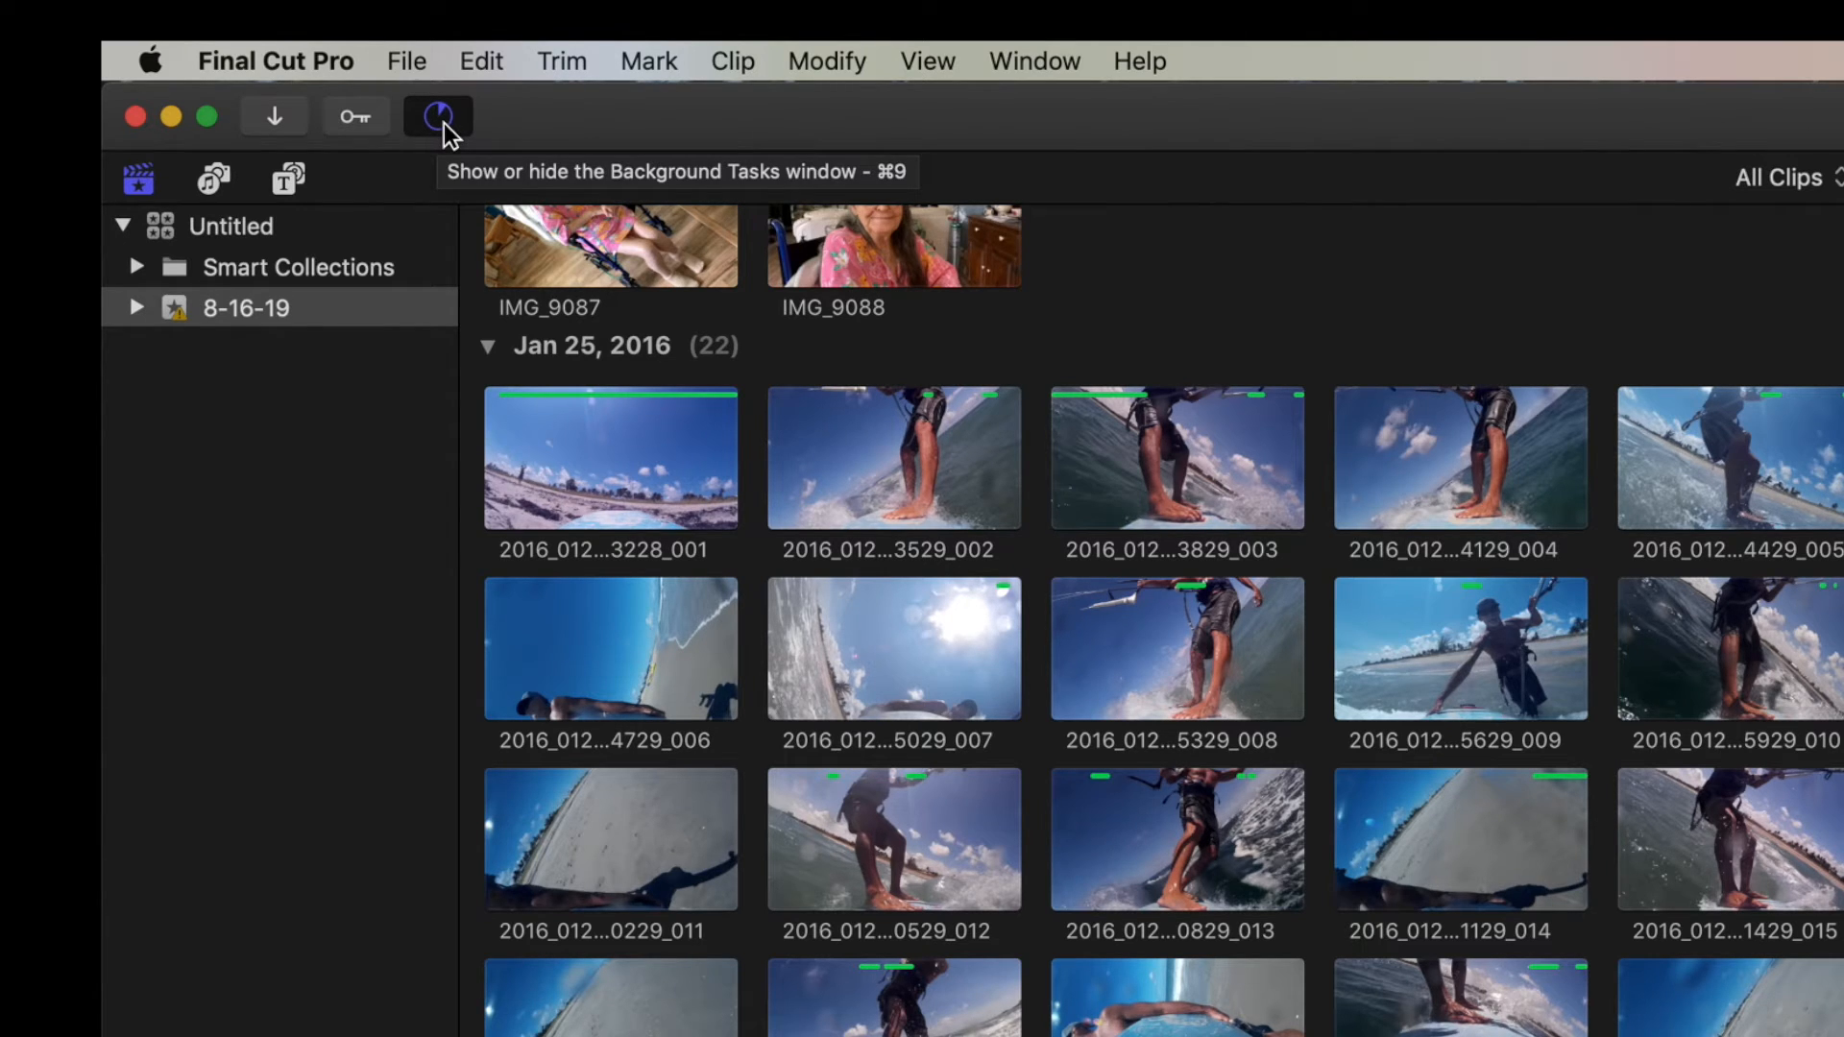
# Show Background Tasks to watch the Kitesuring share export at 16%.
pyautogui.click(436, 115)
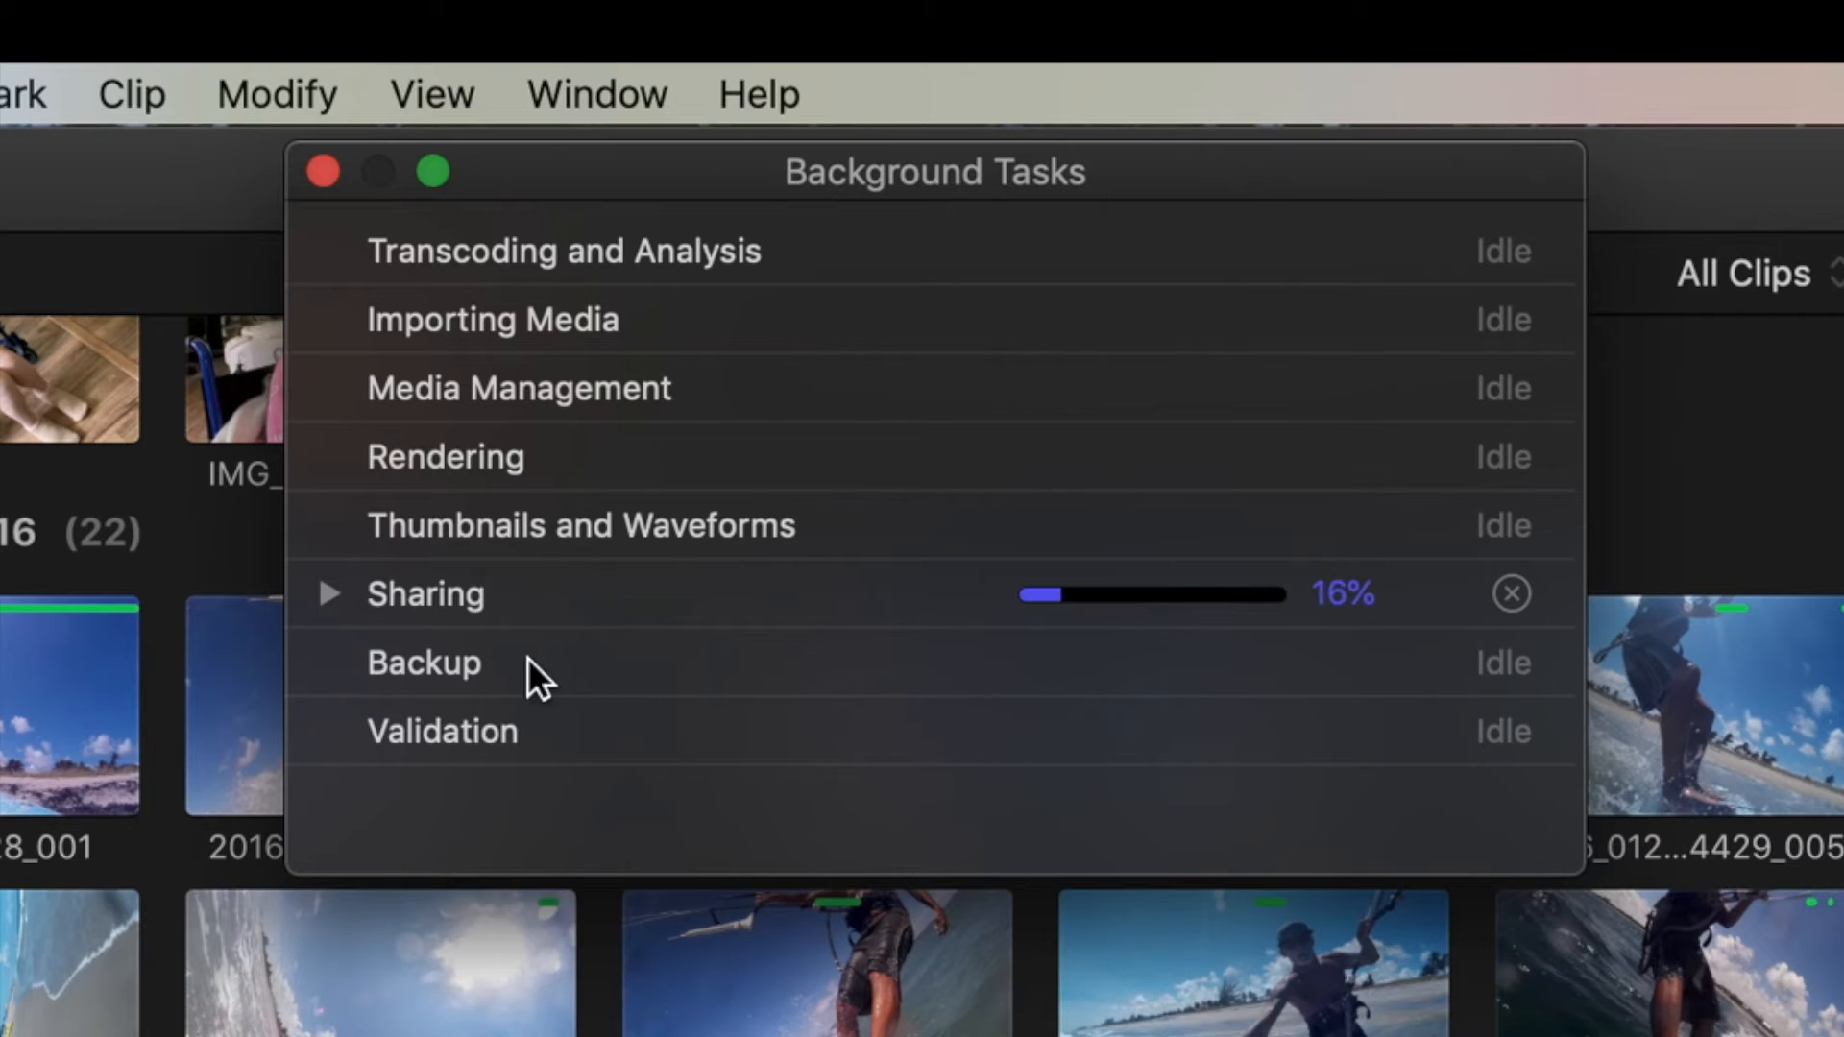
pyautogui.moveTo(1267, 645)
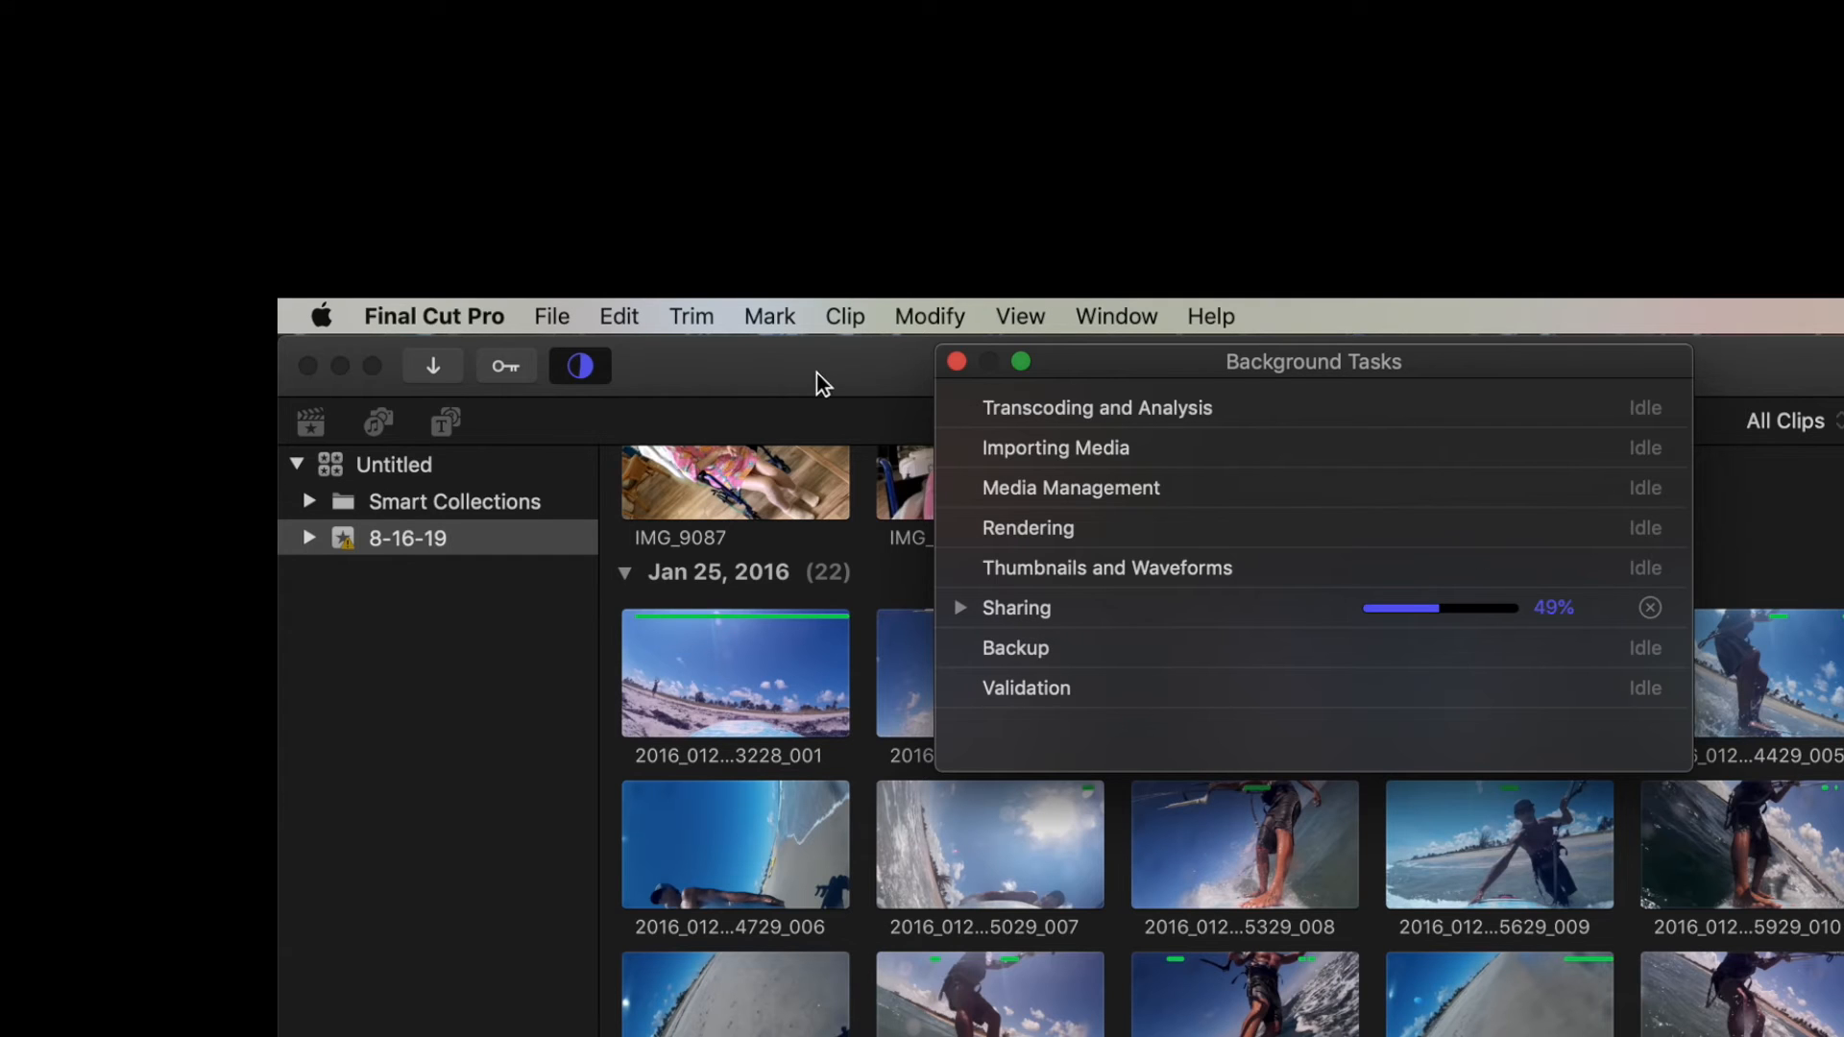
pyautogui.moveTo(580, 365)
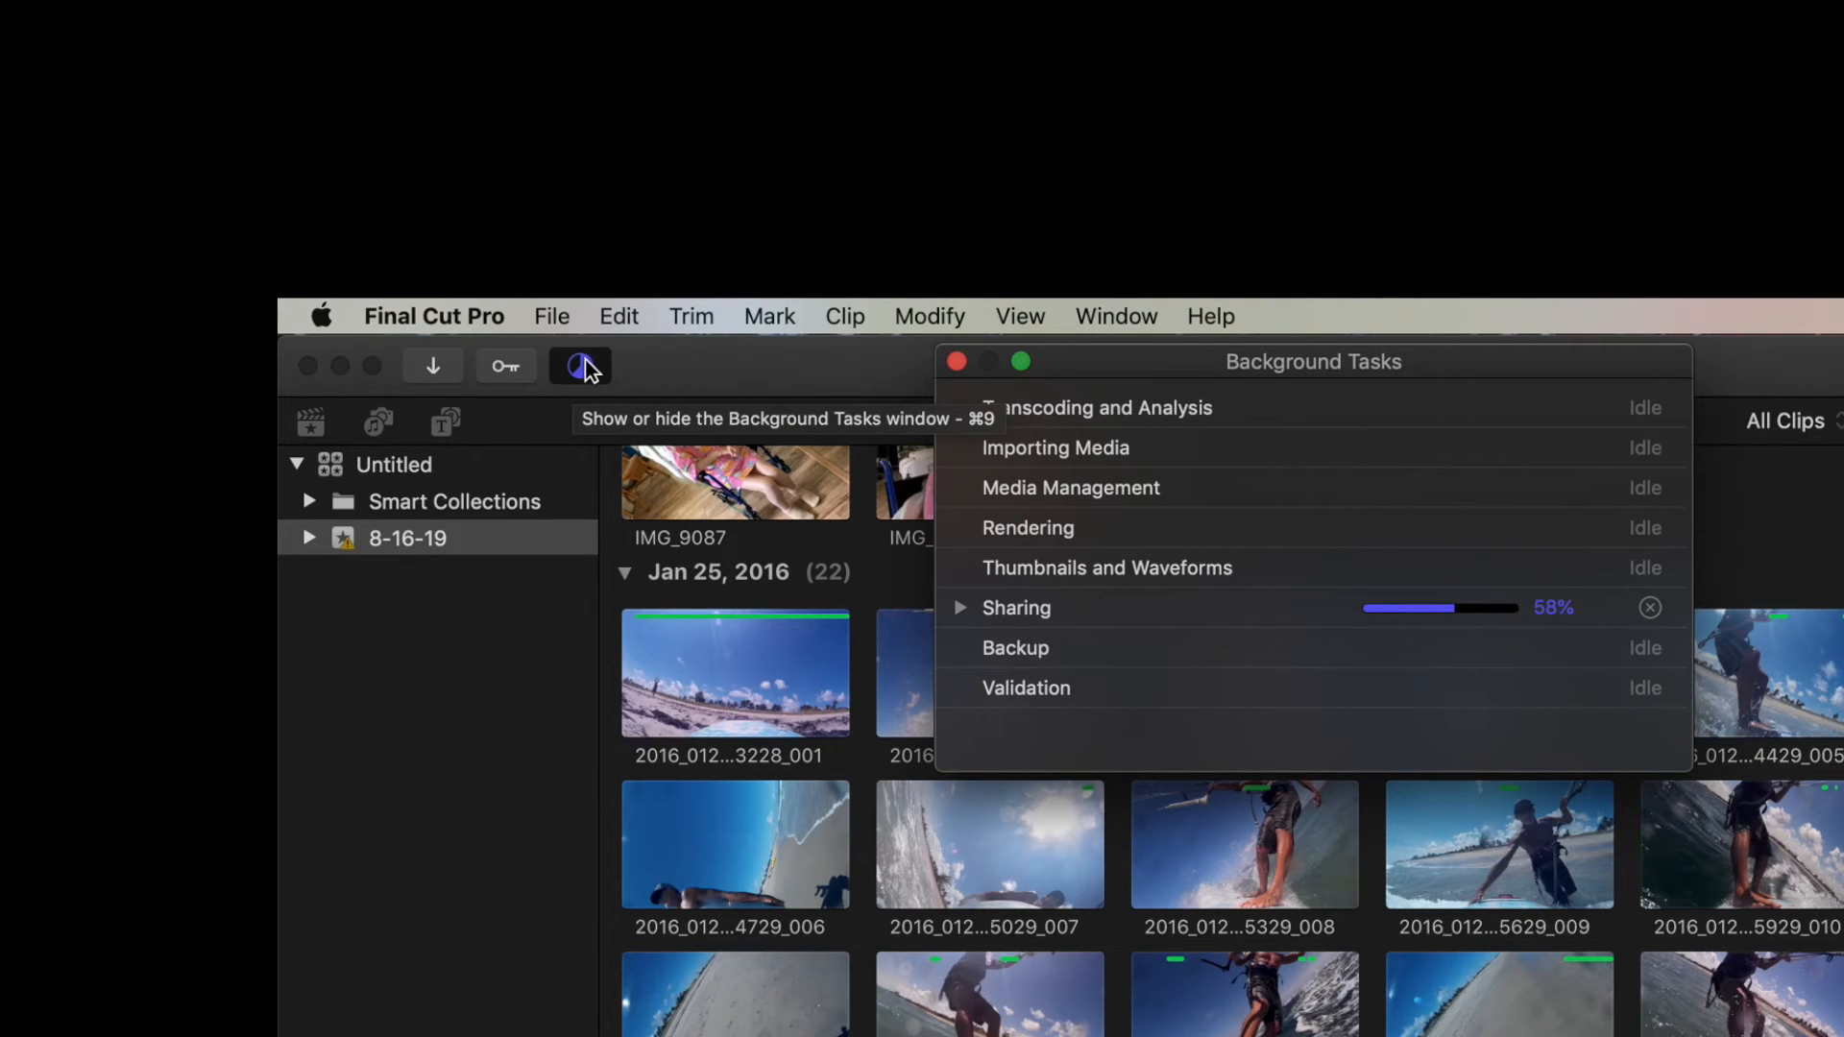
pyautogui.moveTo(667, 382)
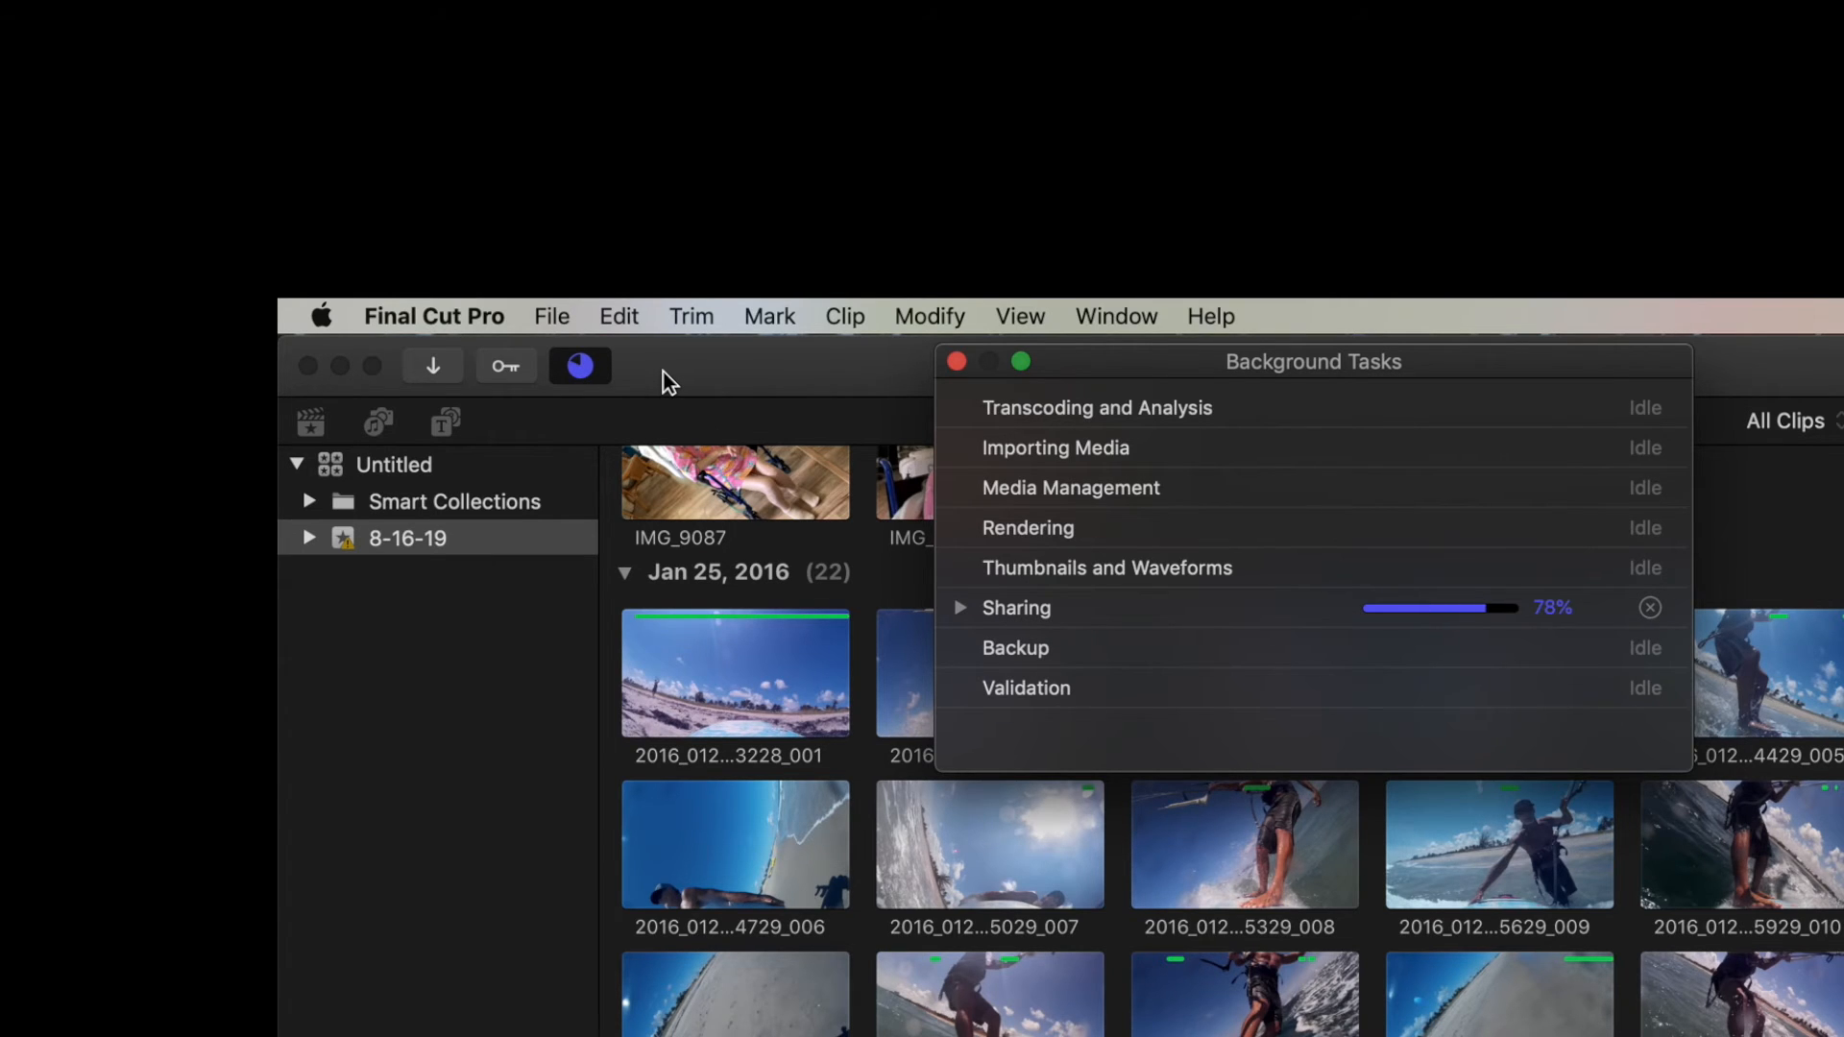
pyautogui.moveTo(1427, 615)
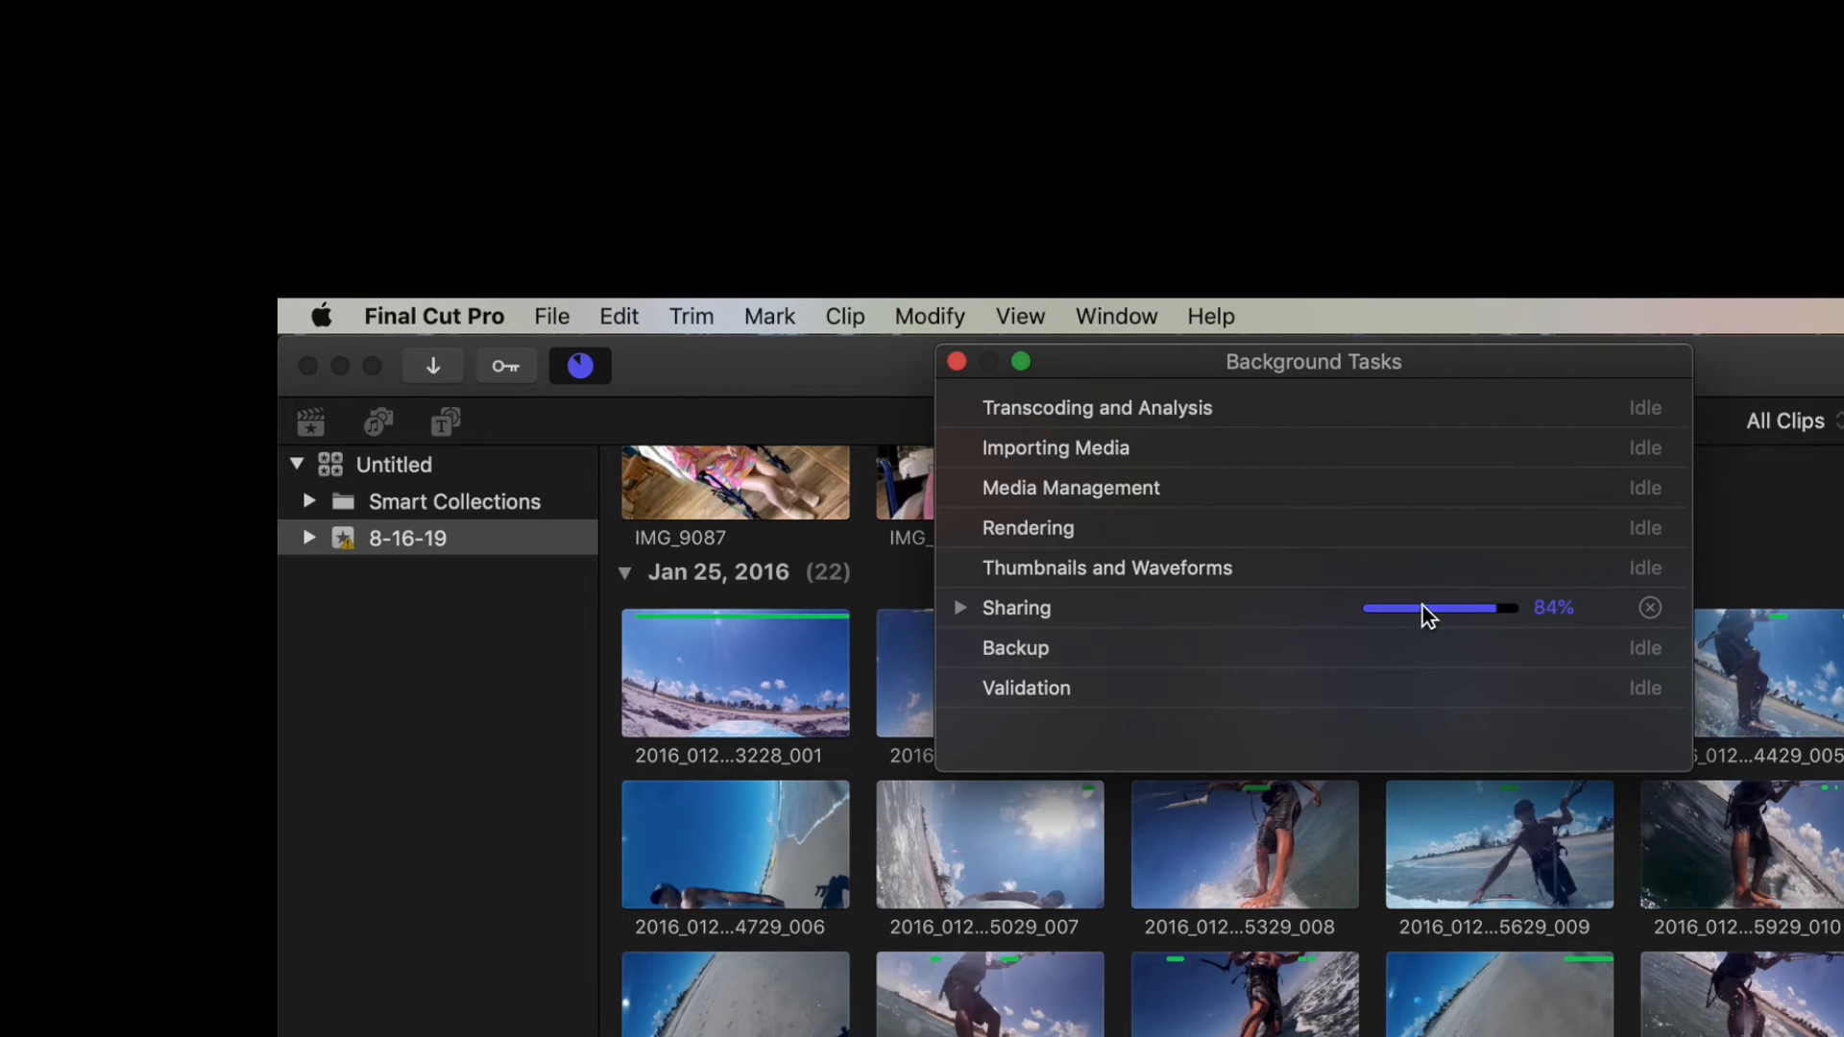
pyautogui.moveTo(1558, 641)
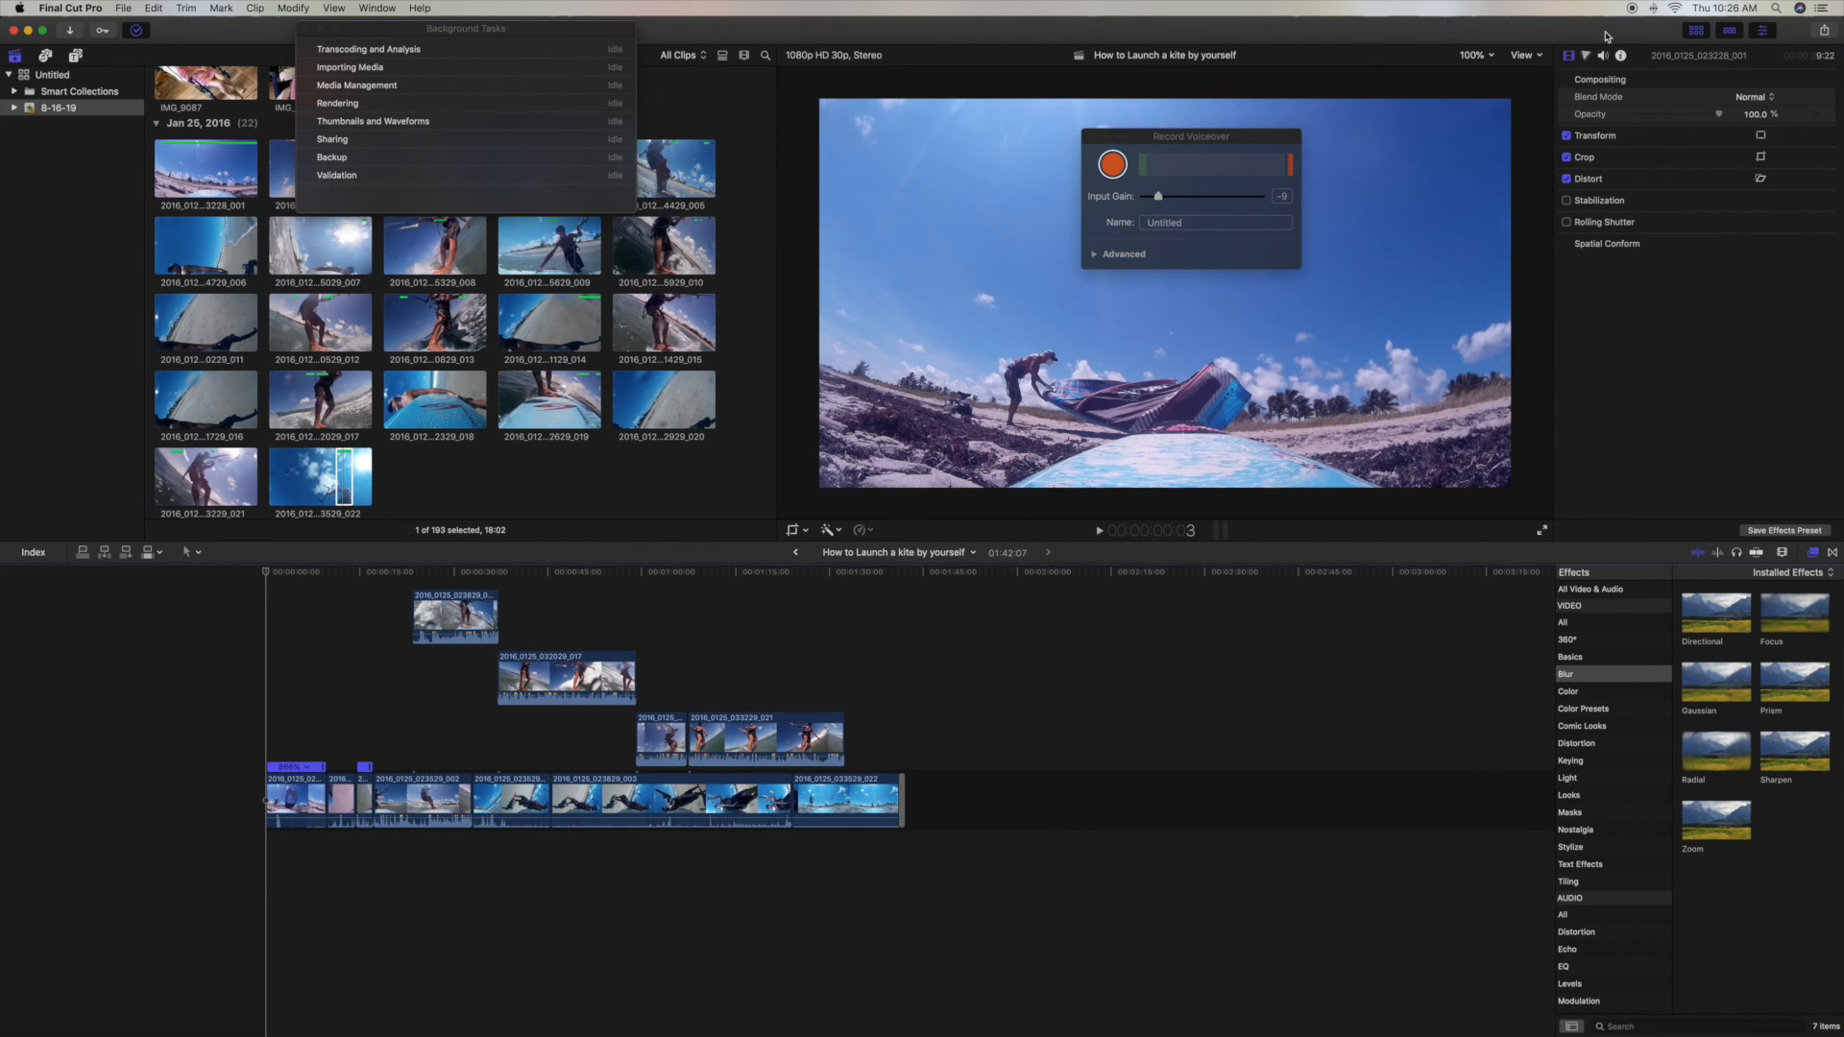
pyautogui.moveTo(1641, 21)
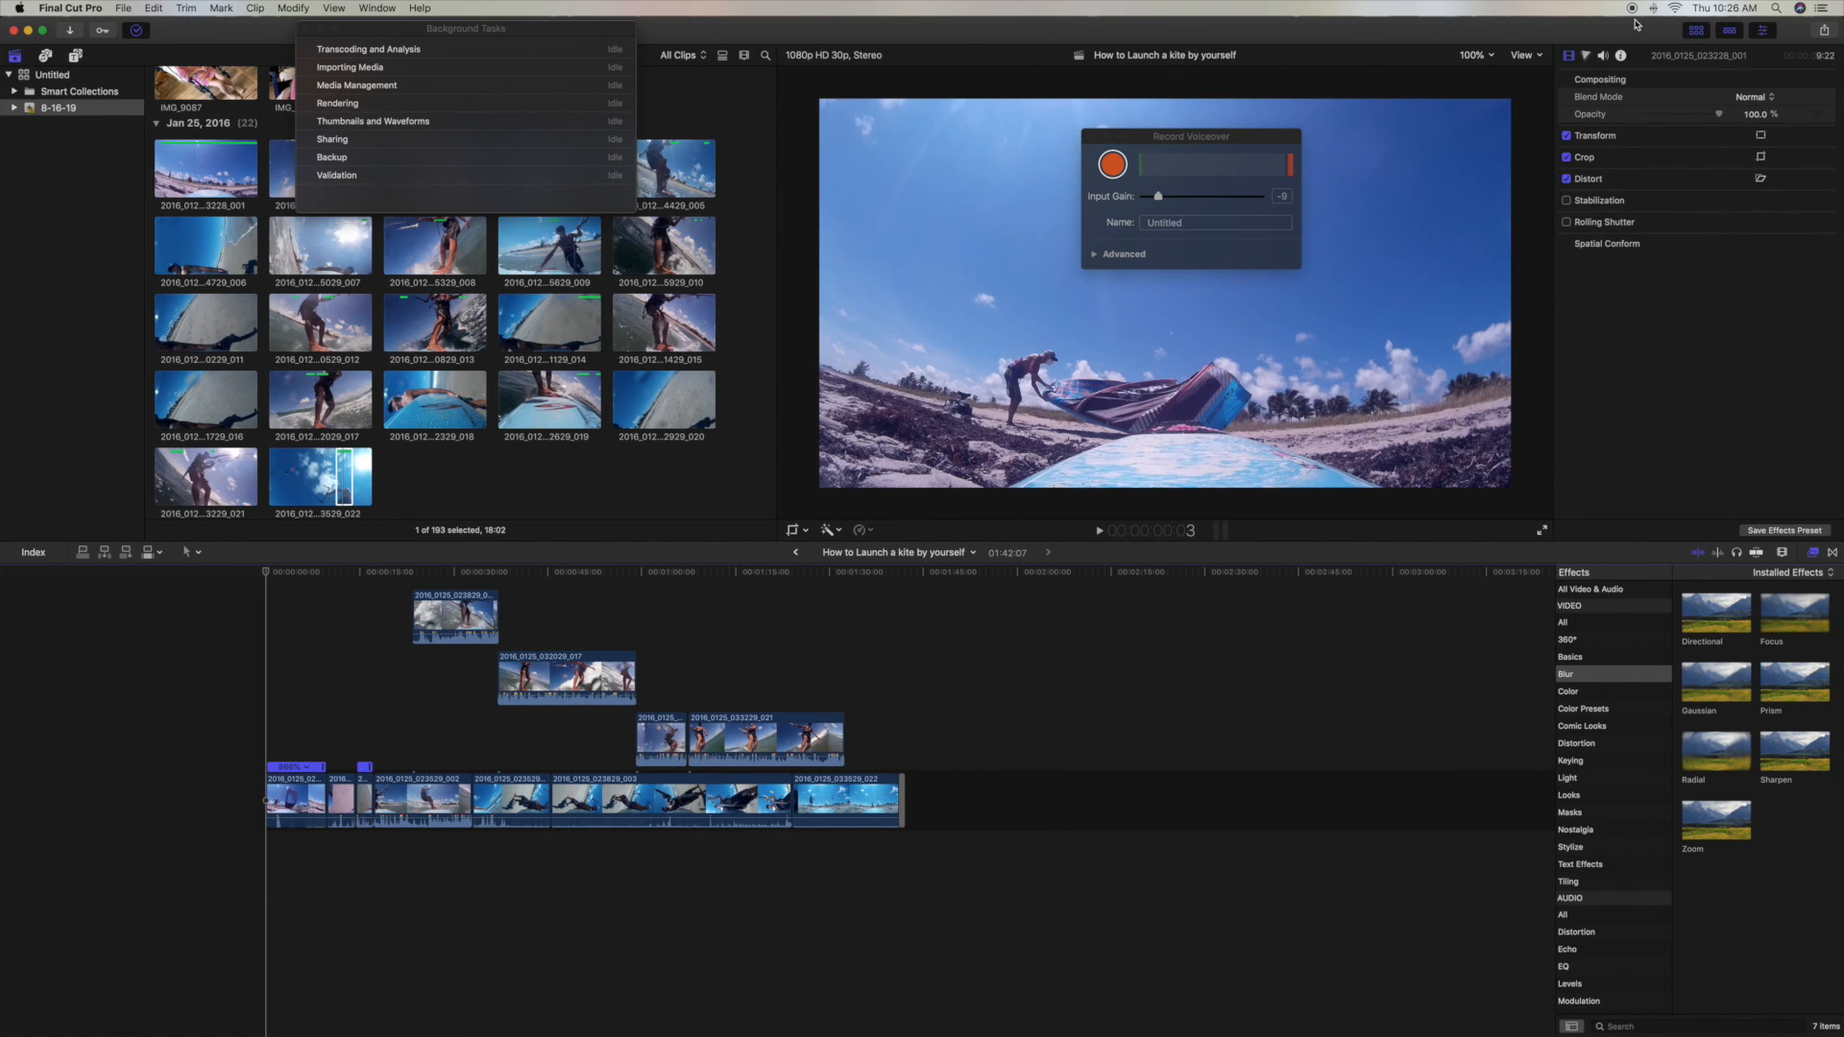